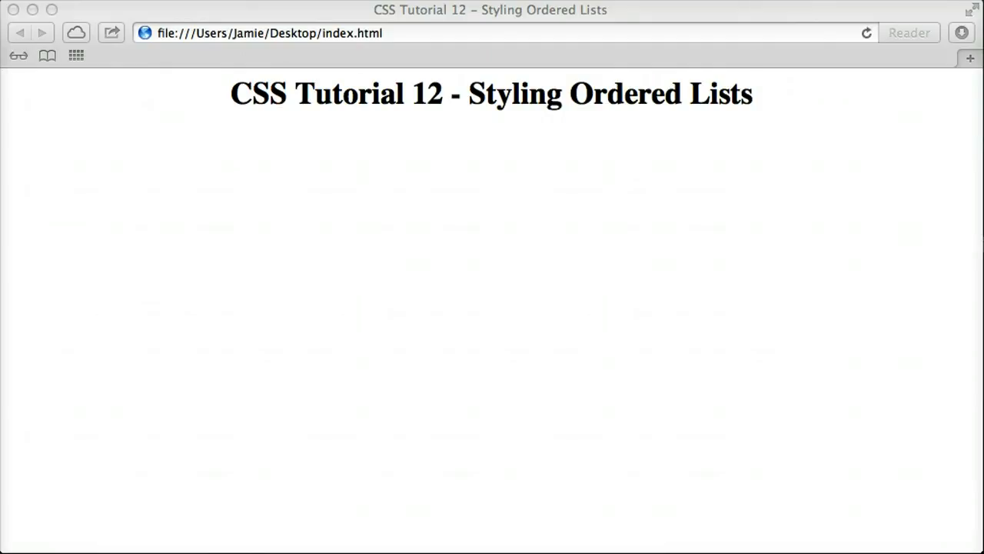
Leave the Safari preview and bring up the empty styles.css beside index.html in the editor.
click(283, 234)
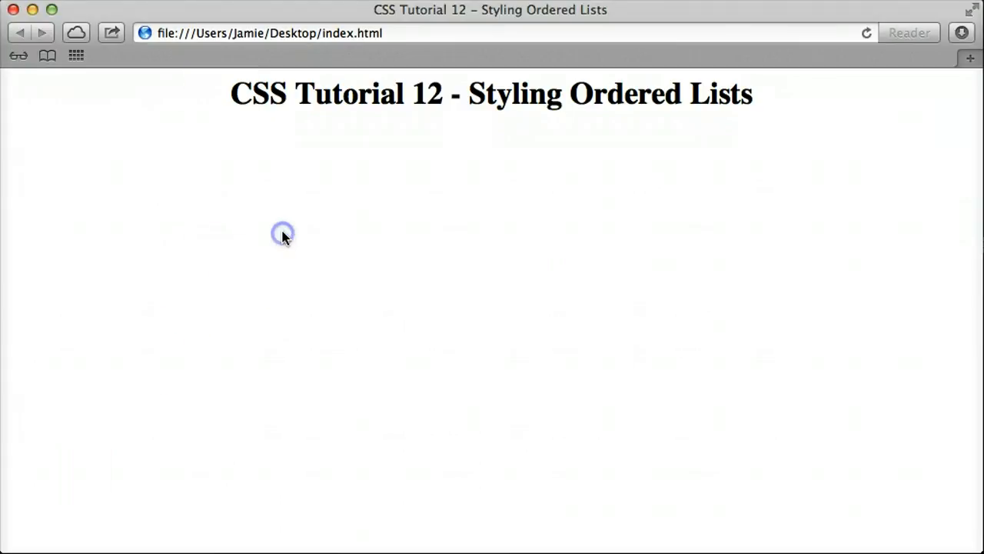
mouse_move(397, 98)
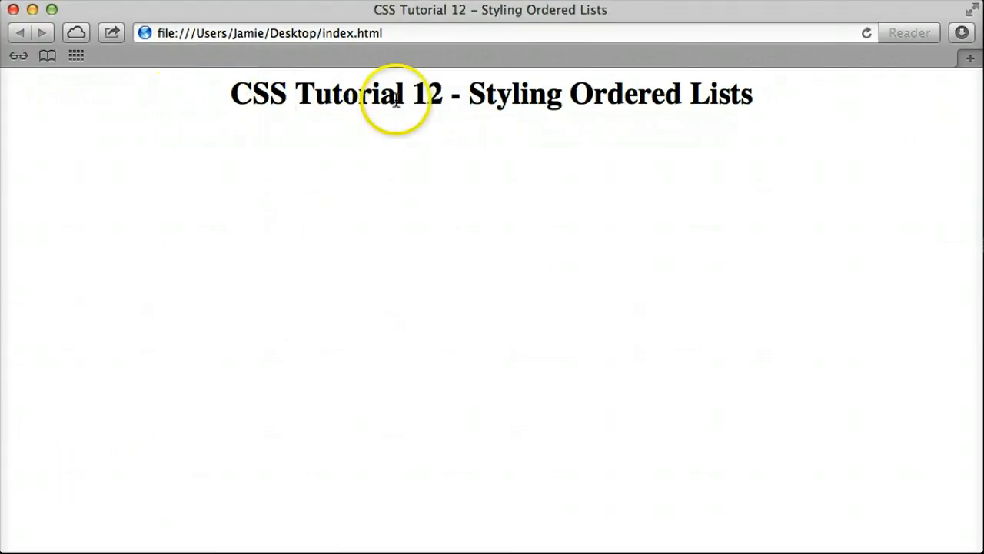
mouse_move(400, 198)
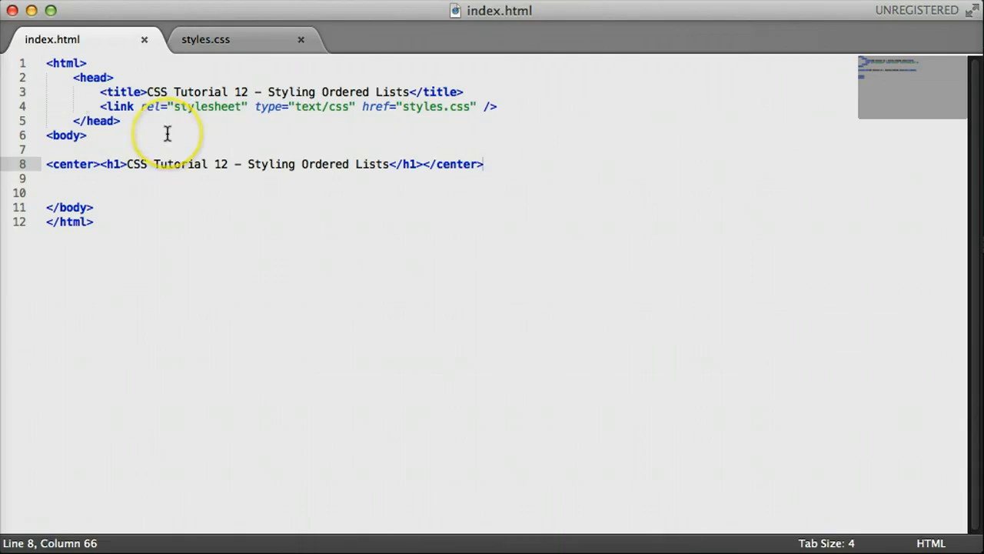
mouse_move(238, 58)
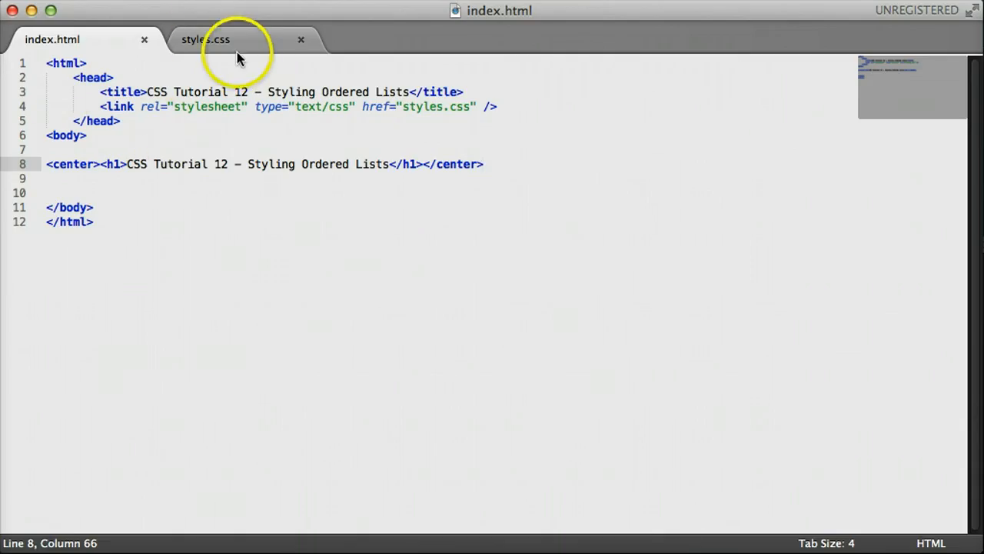
click(206, 40)
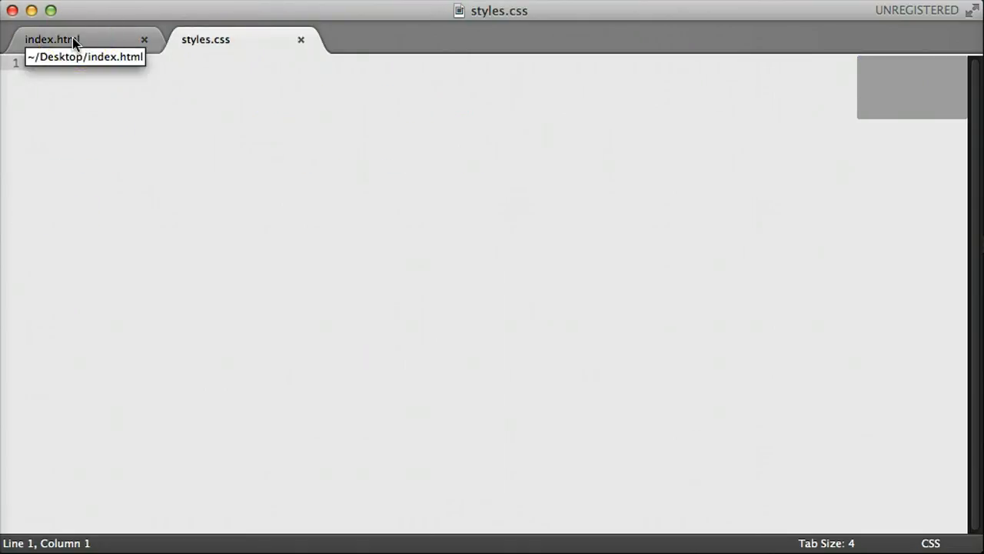
click(52, 40)
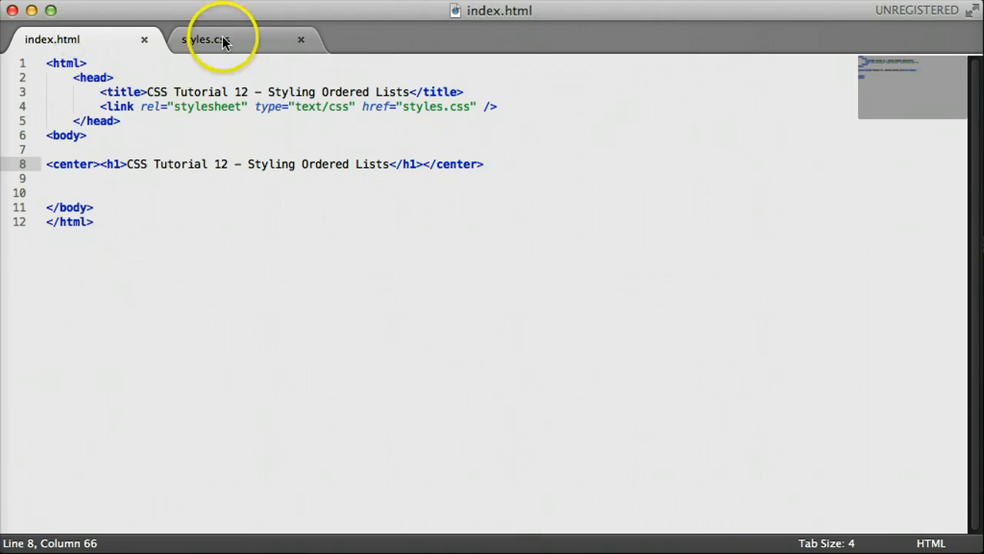
click(206, 40)
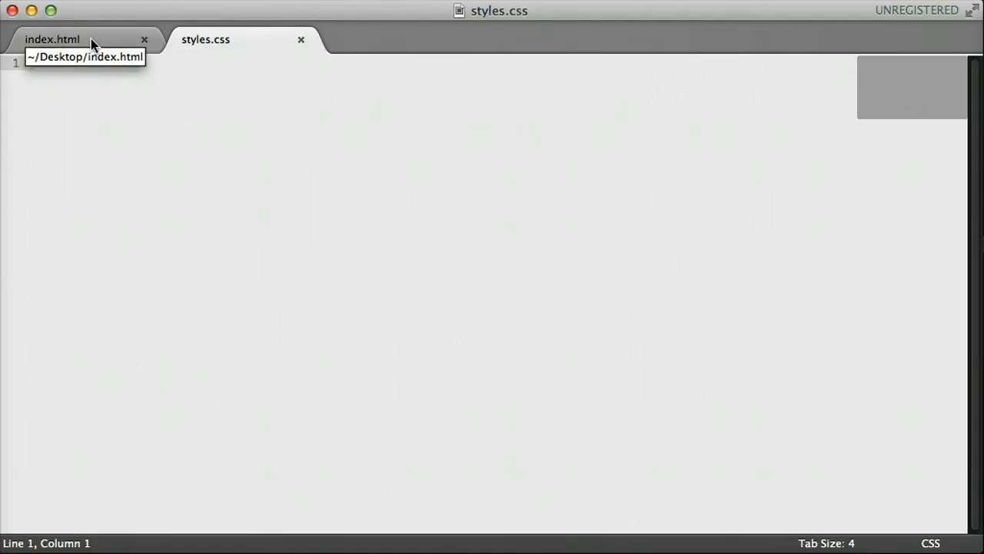
Start an <ol> block under the heading with the first item 'Turn on computer'.
click(52, 40)
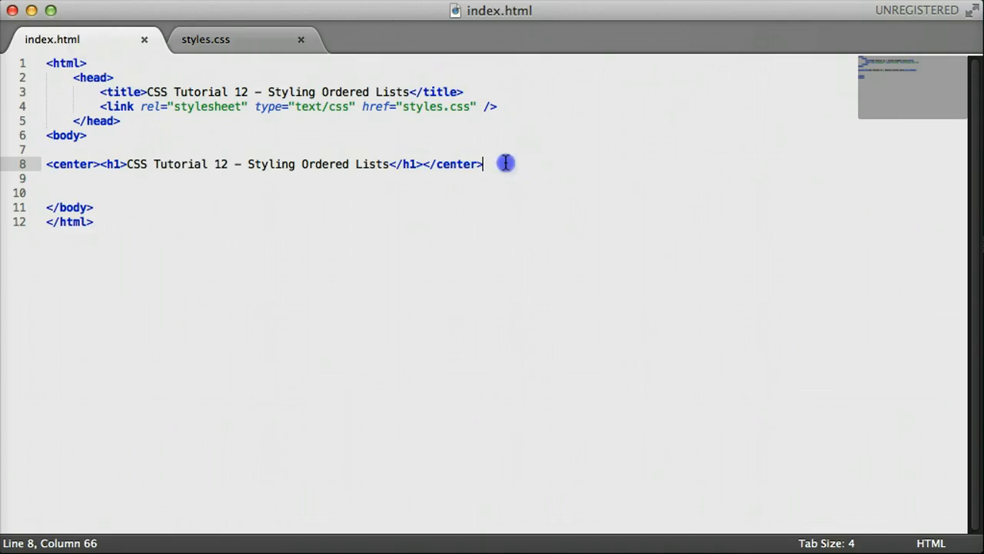
text(<)
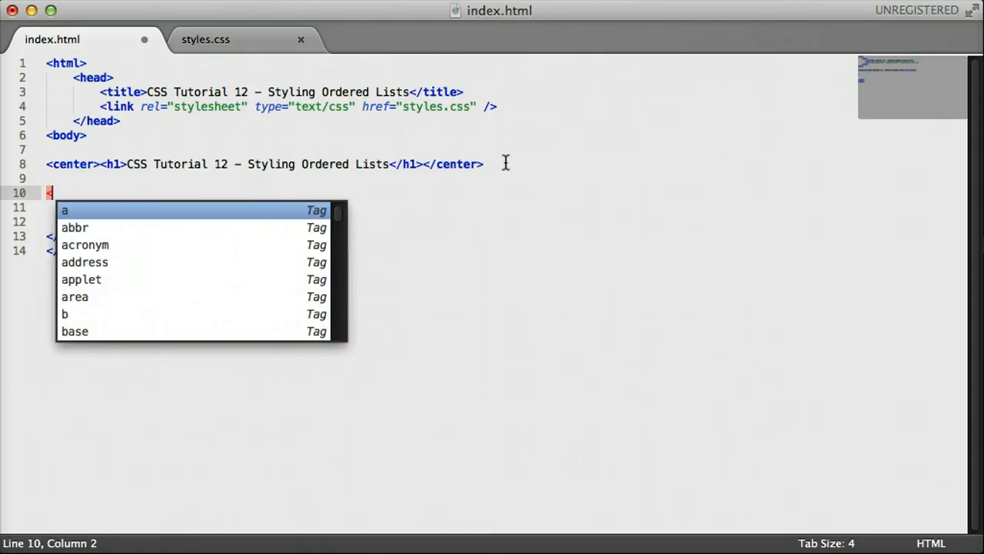
text(ol>)
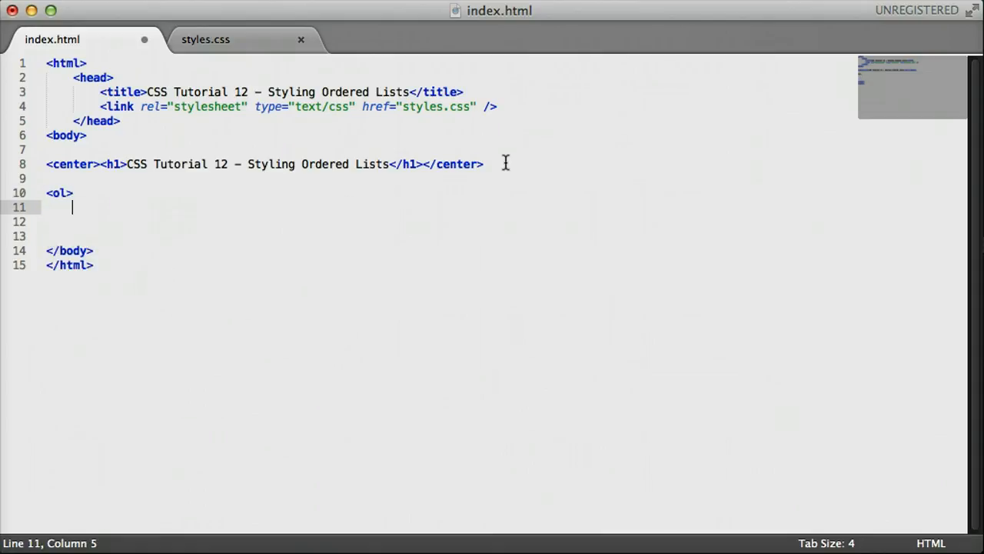
key(Return)
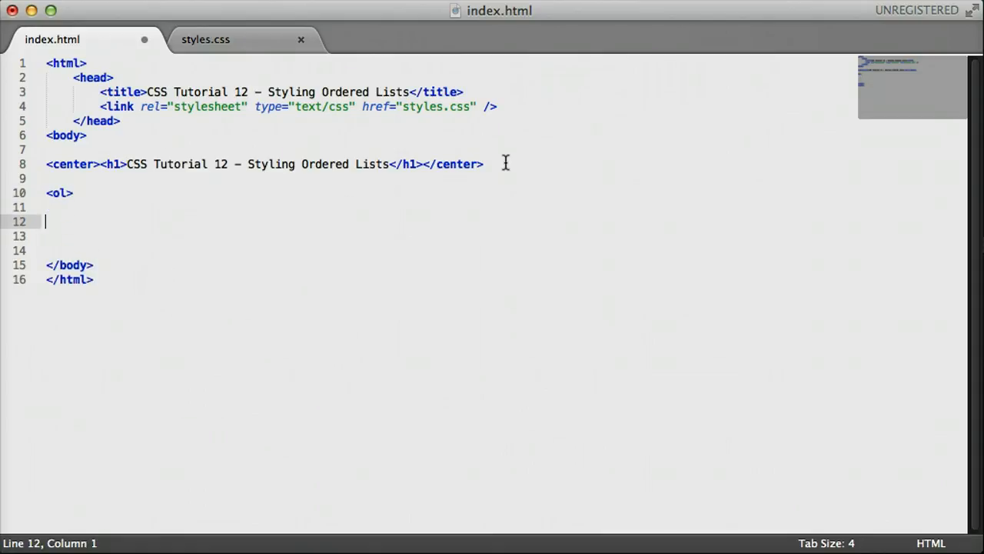
text(</ol>)
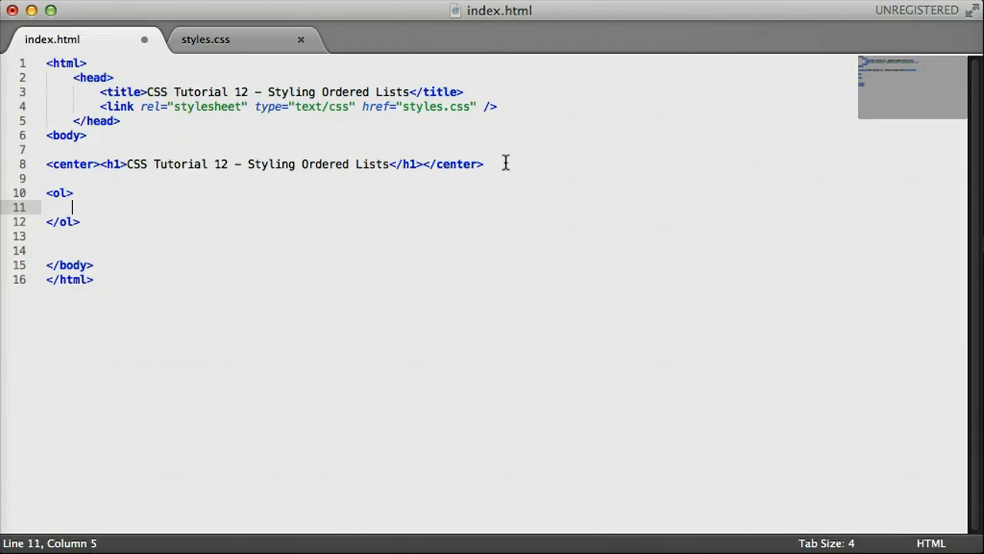
text(<li>)
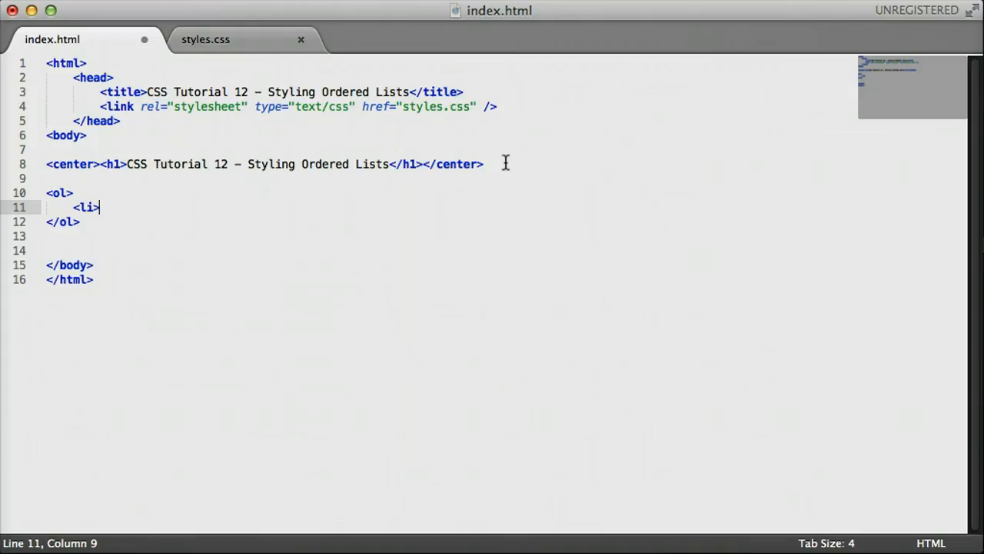
text(Tur)
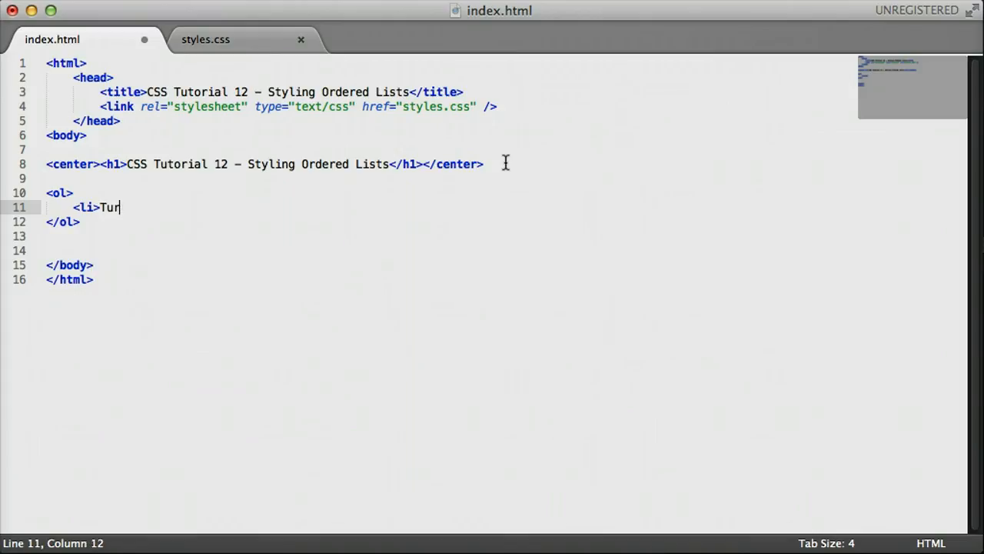
text(n on computer</li>)
text(<li>)
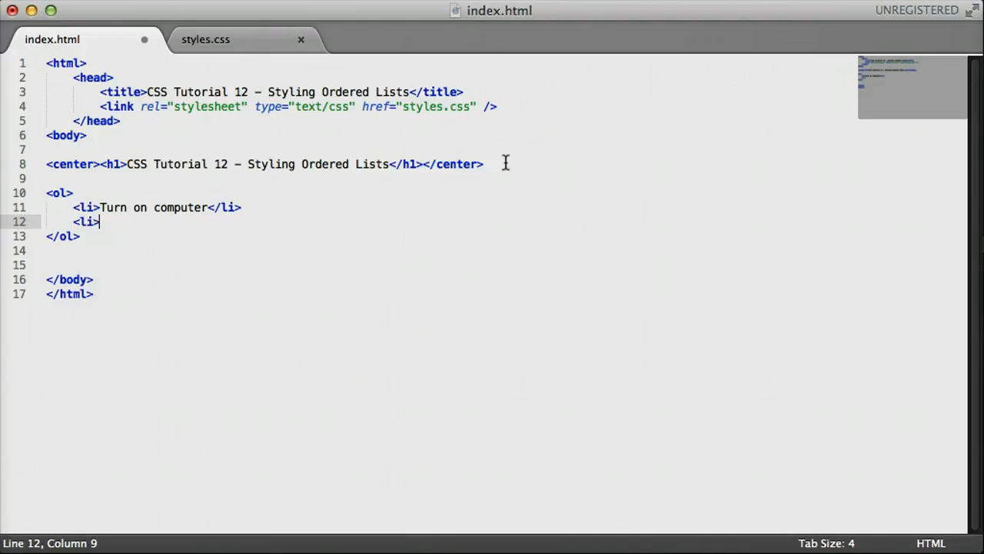
Add items 'Open text editor', 'Write some code', 'Debug the code', 'Upload your website'.
text(Open text e)
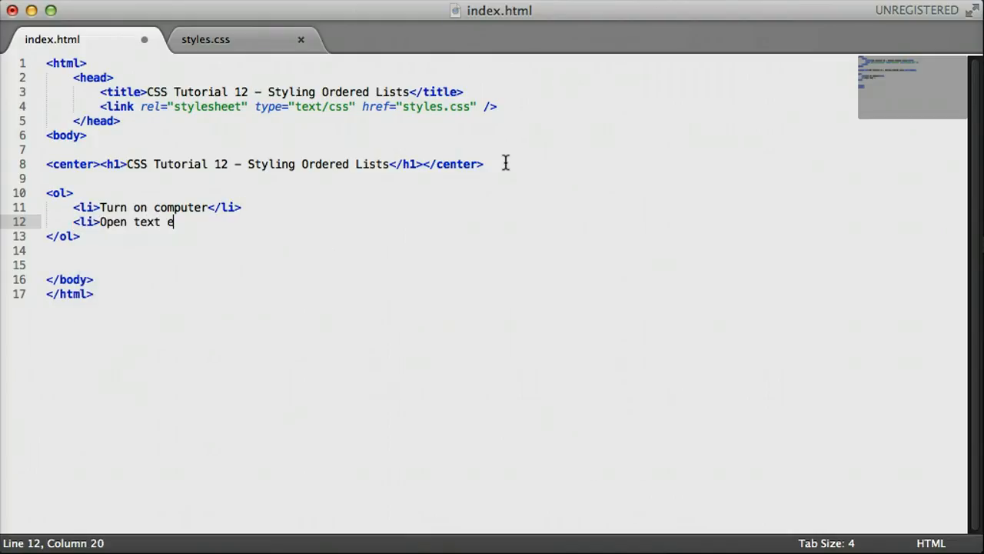
text(ditor</li>)
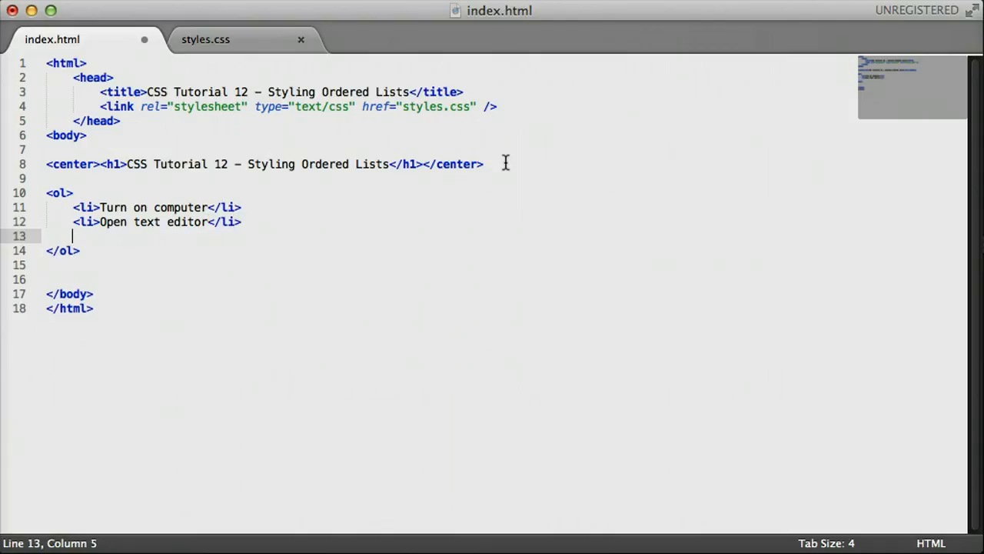
text(<li>)
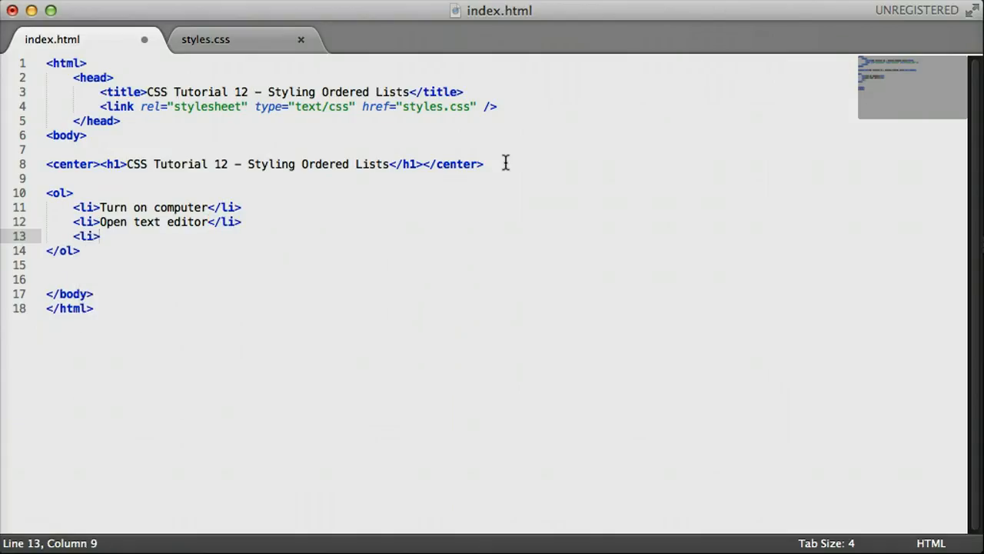
text(Write some code</li>)
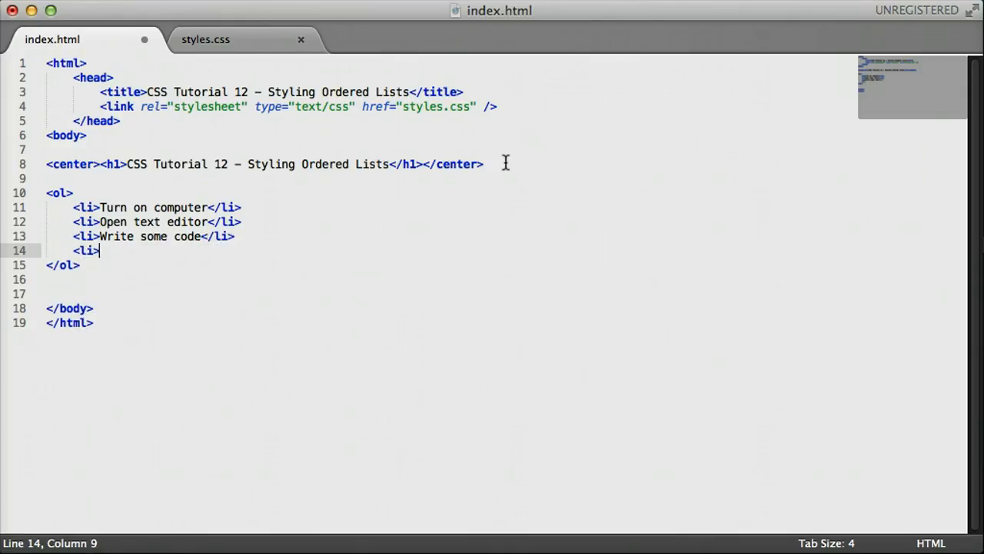
text(Deb)
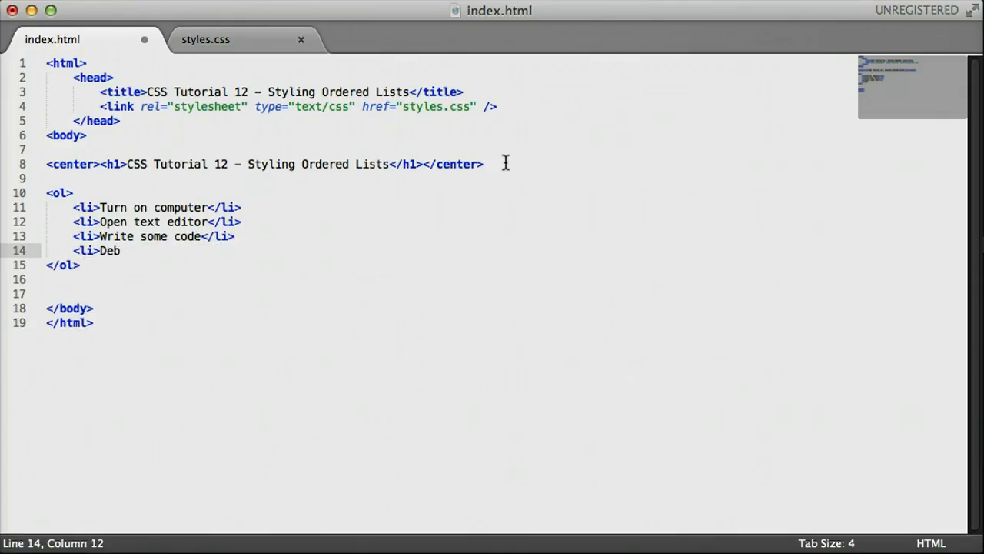
text(ug the code</li>)
text(<li>)
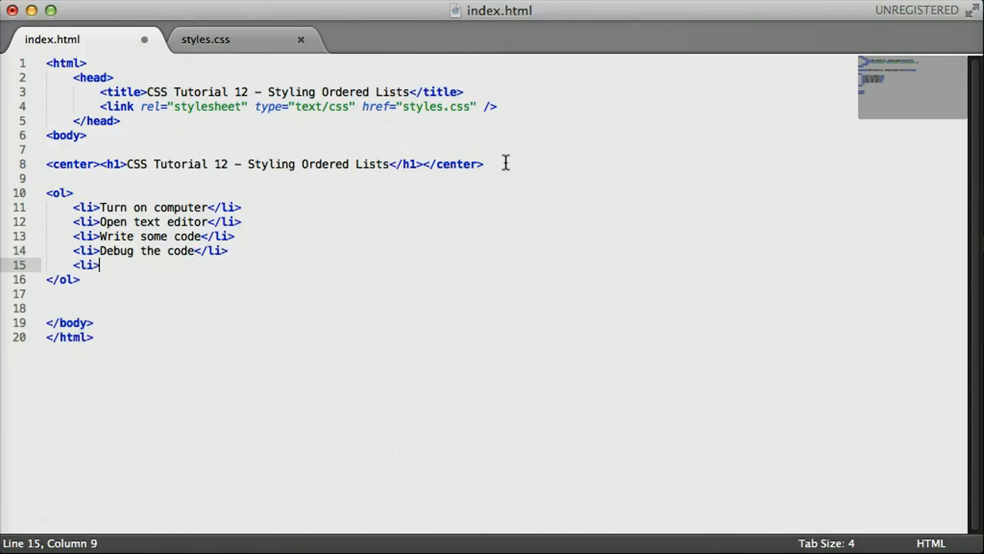
text(Upload your we)
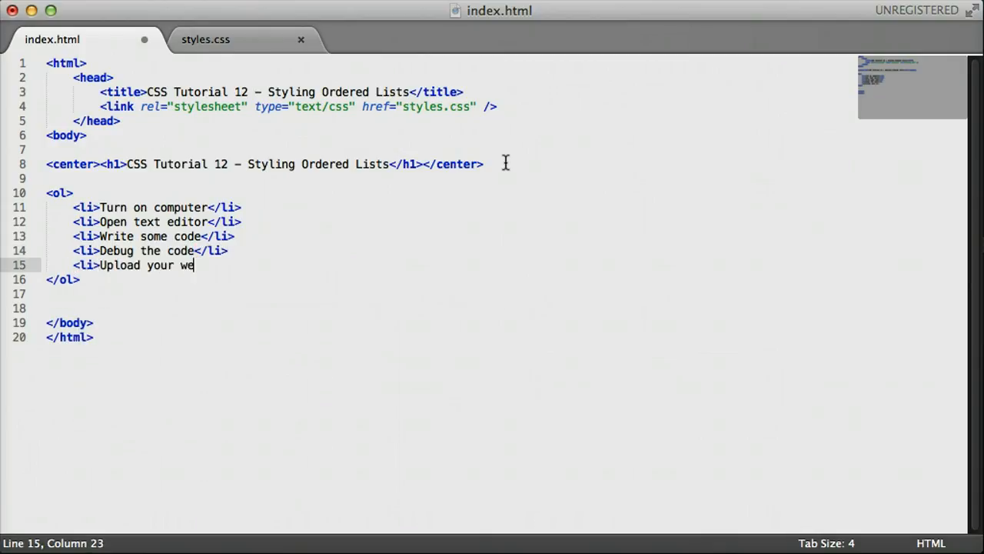
text(bsite<)
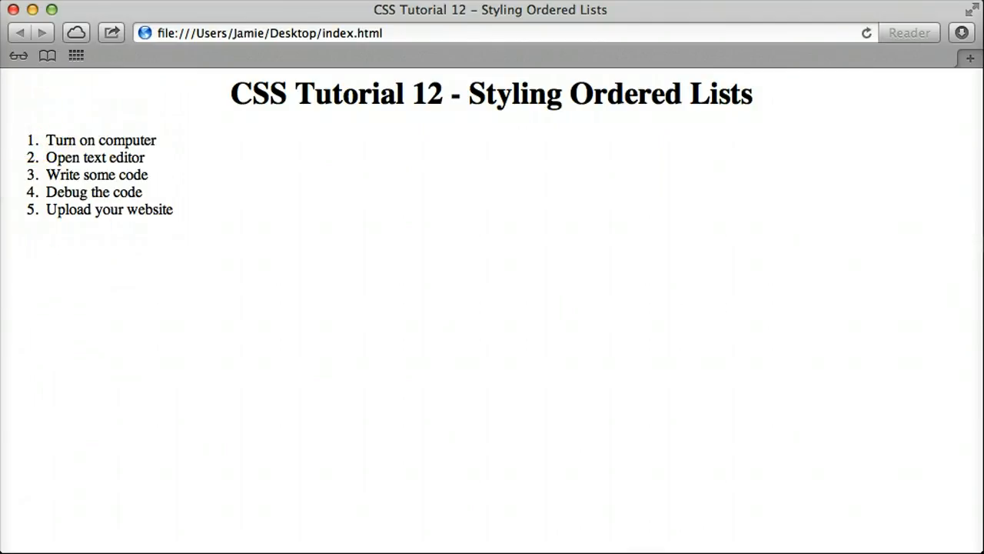
mouse_move(43, 265)
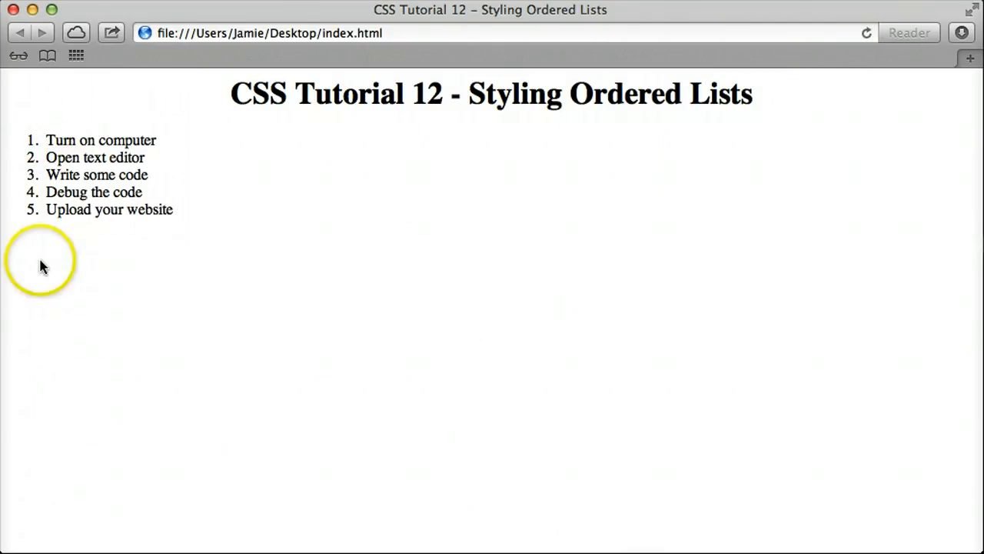
mouse_move(56, 288)
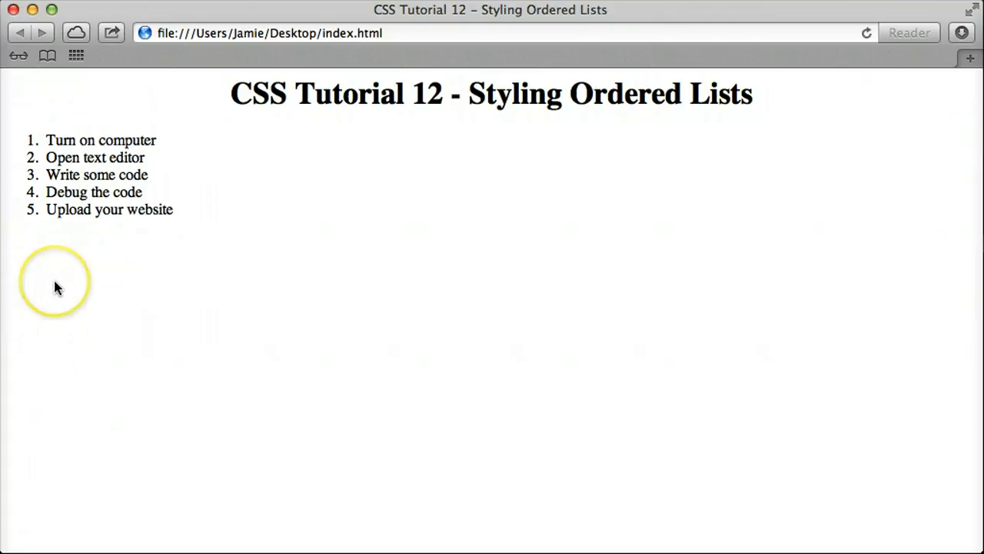
mouse_move(55, 288)
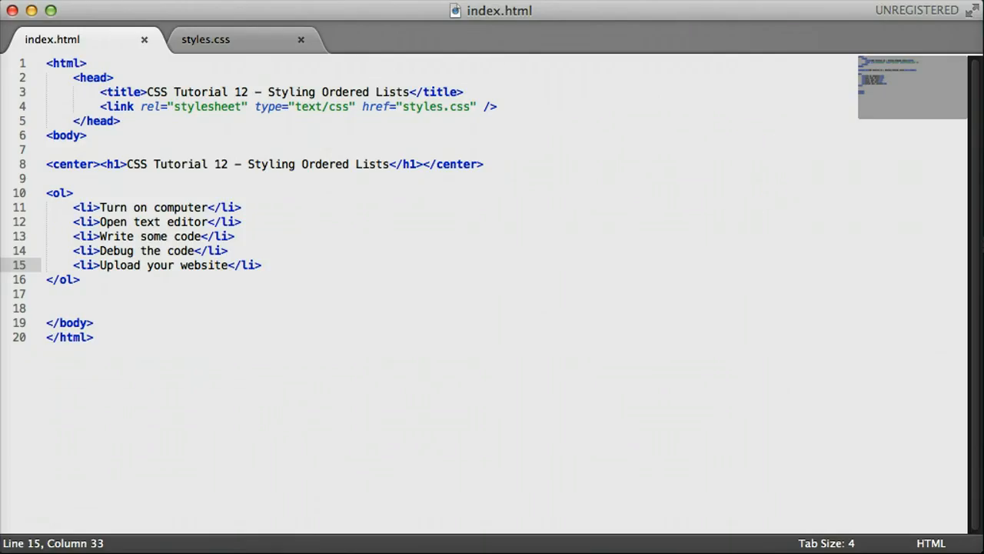
Write an ol rule with color: red and font-family: "Comic Sans MS".
click(206, 40)
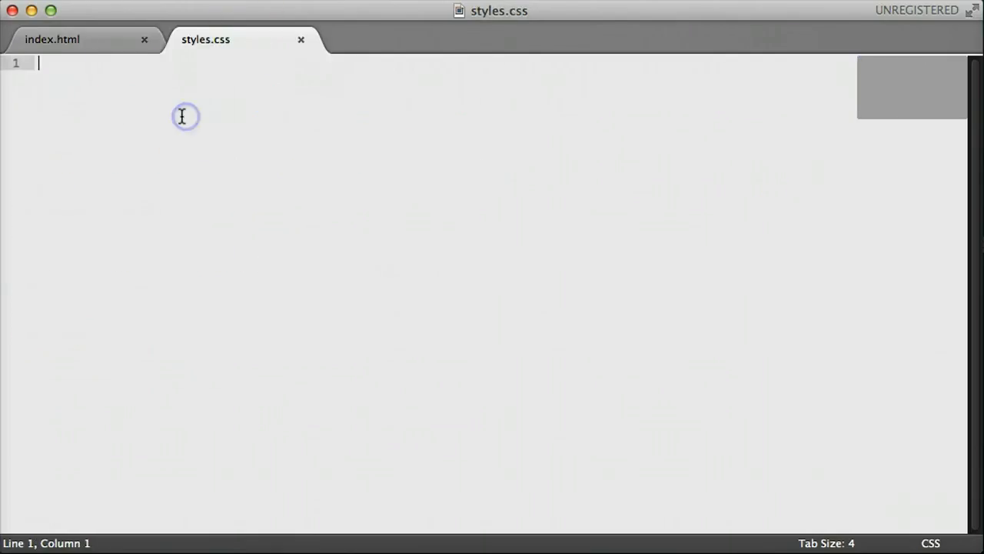
text(ol)
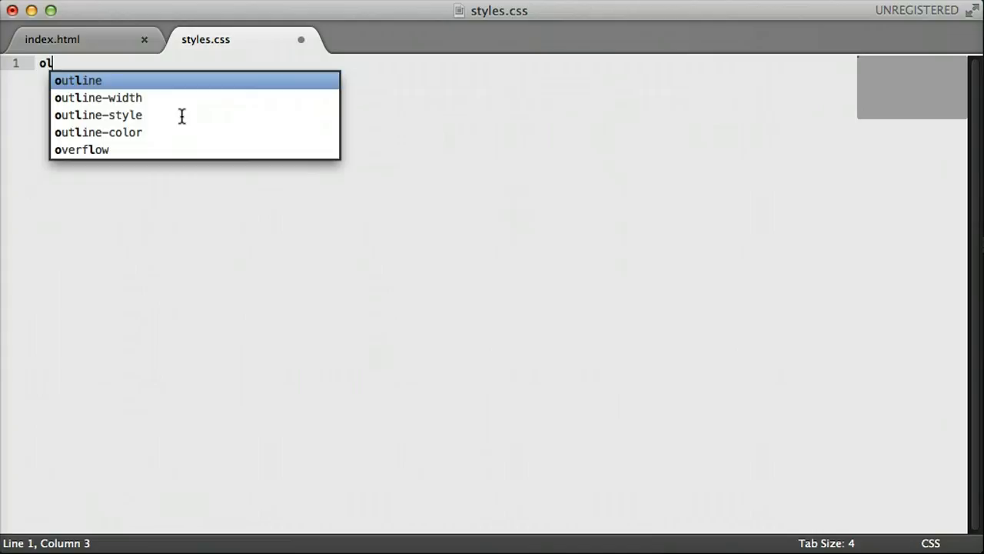
text({)
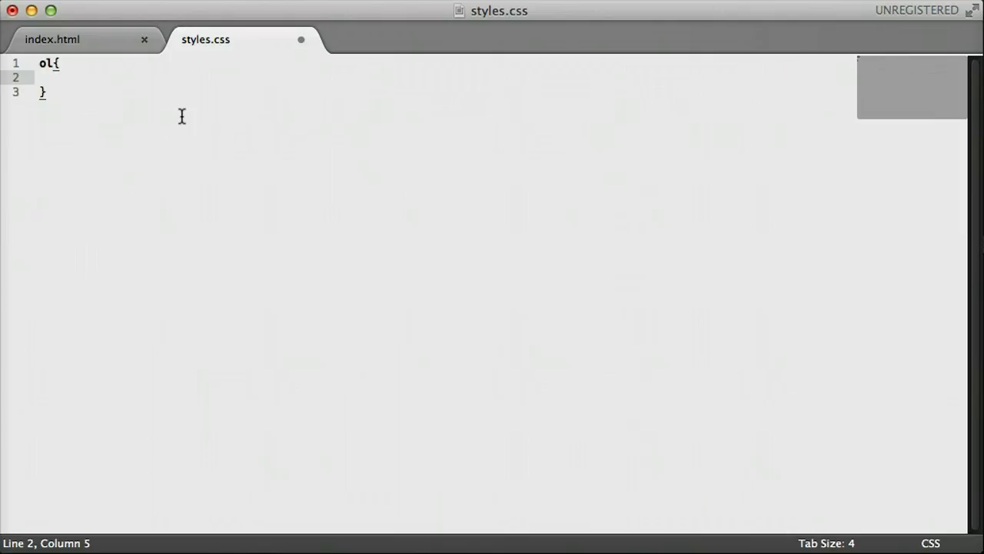
text(color:;)
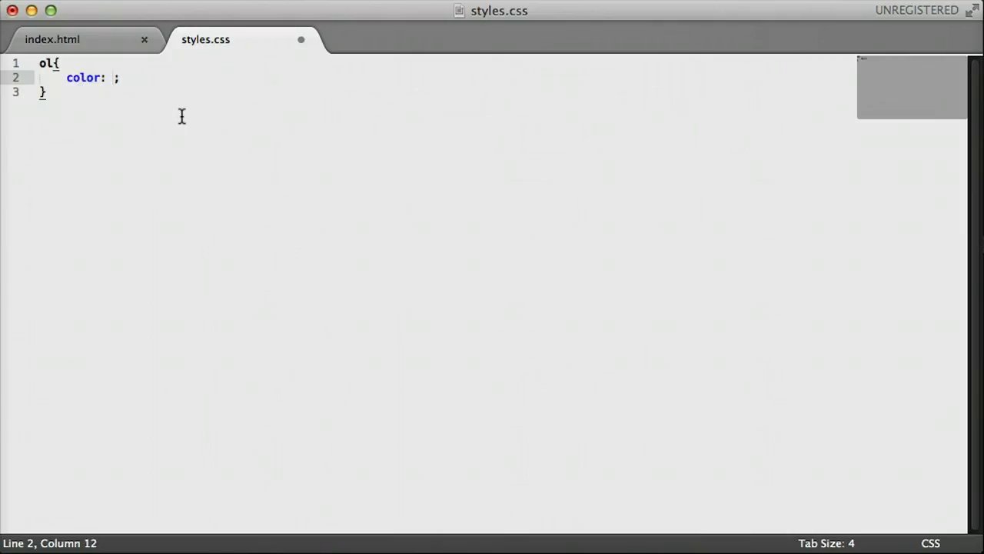
text(red)
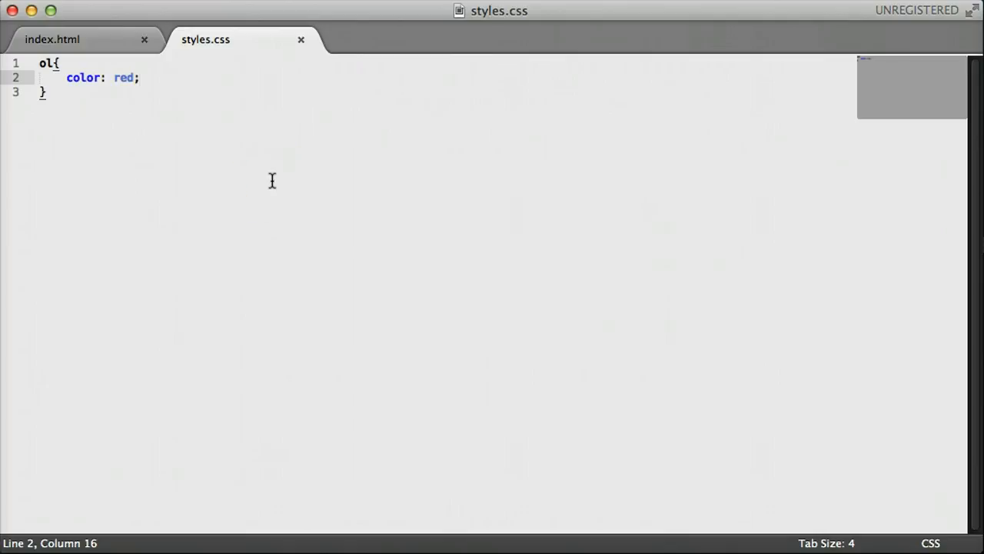
text(font-family:;)
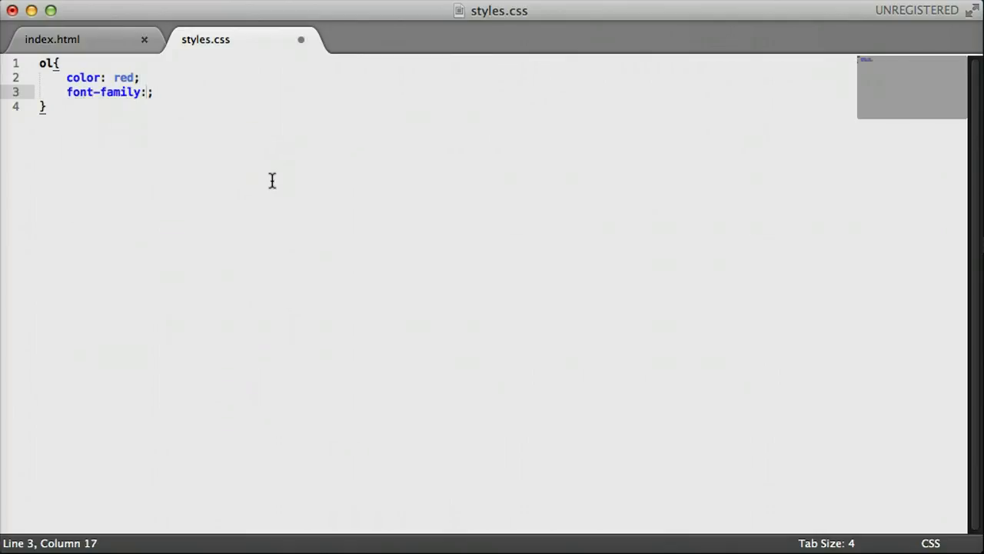
text("Com)
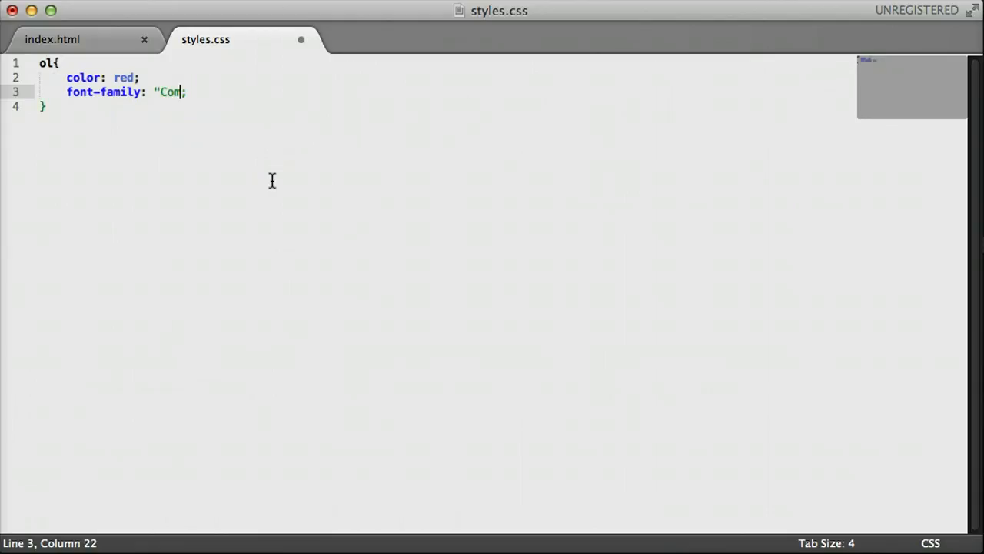
text(ic Sans MS)
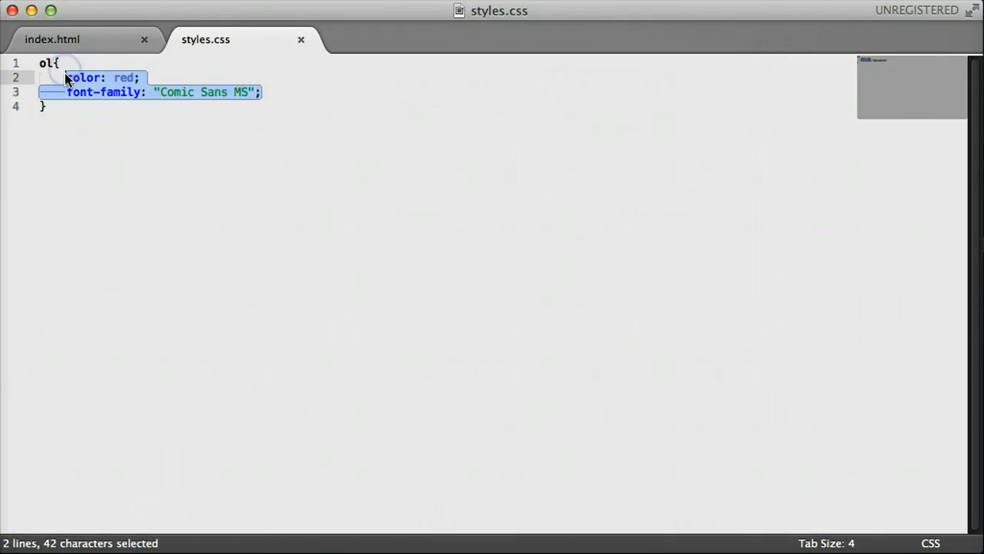
Replace the colour and font declarations with list-style-type: none and check it in Safari.
key(Delete)
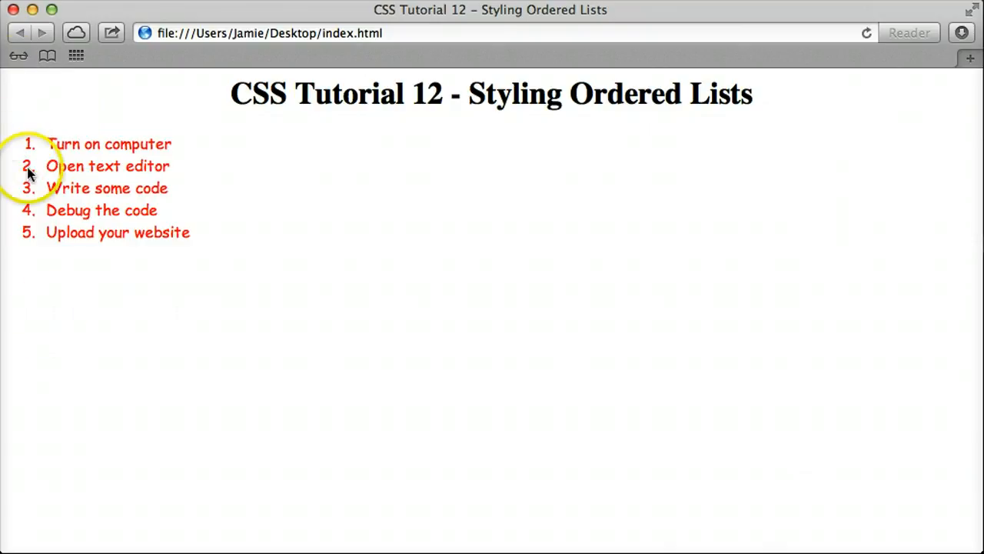
mouse_move(130, 374)
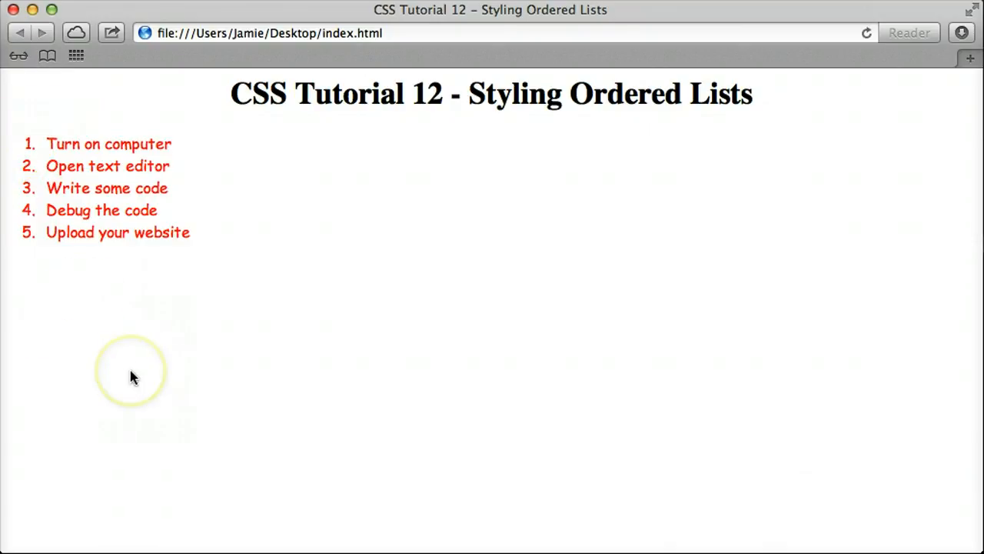
mouse_move(295, 392)
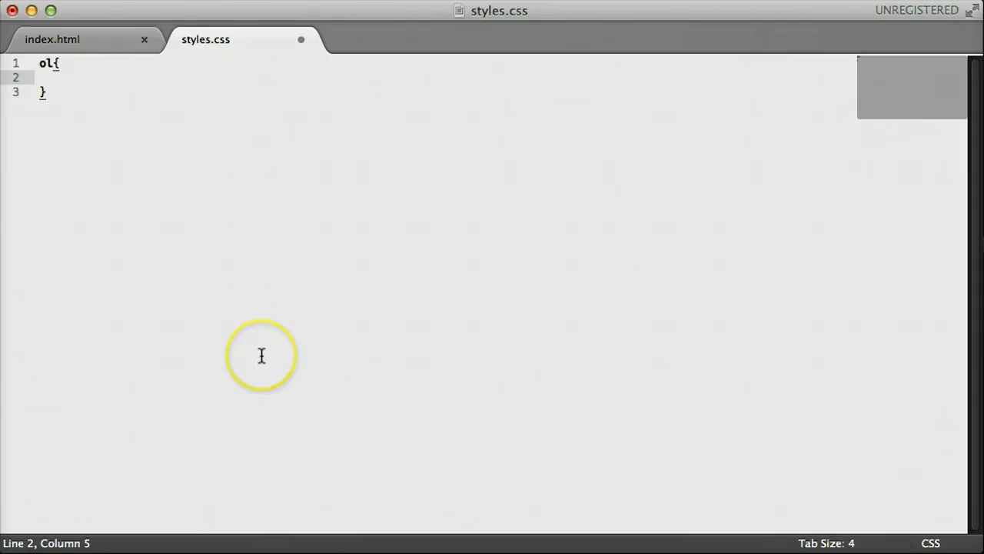
mouse_move(261, 356)
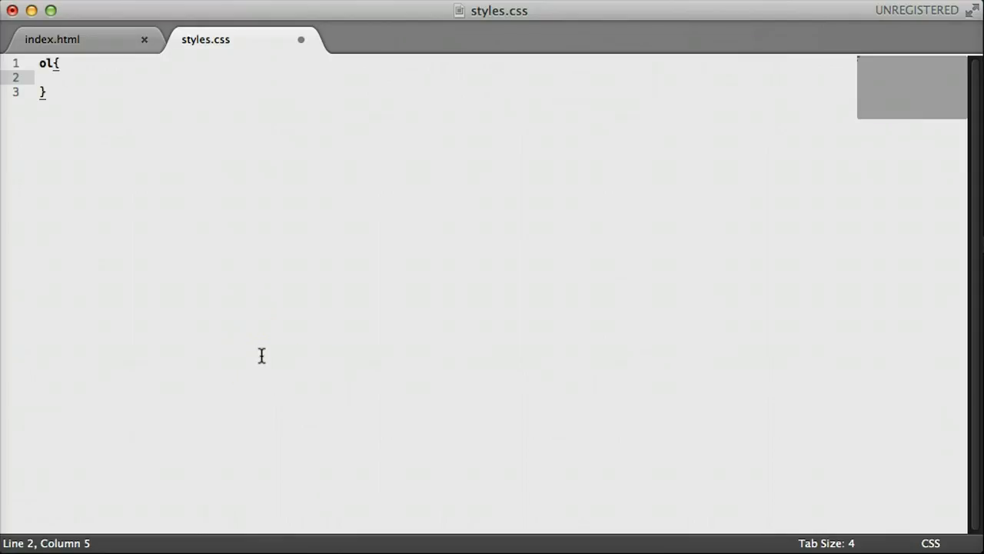
text(list-style-type:;)
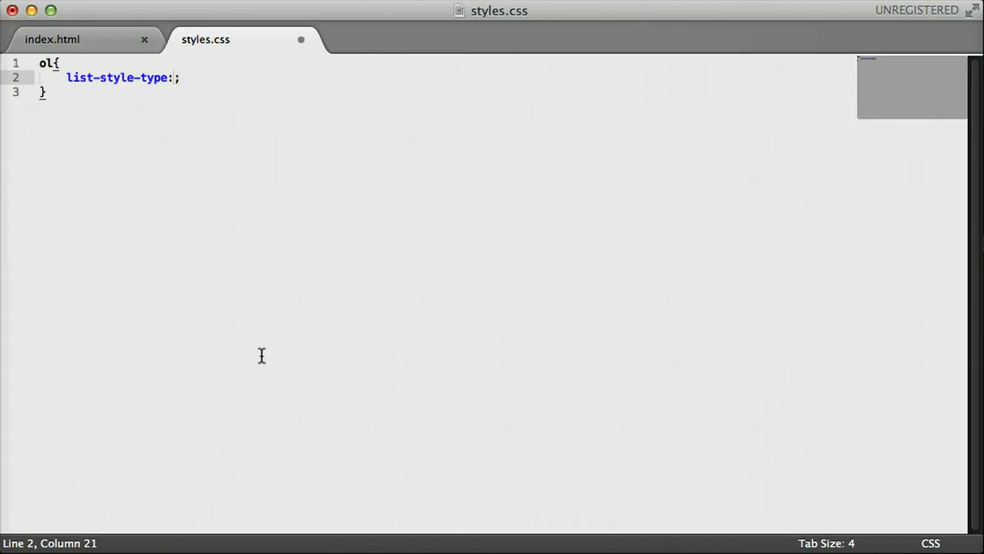
text(none)
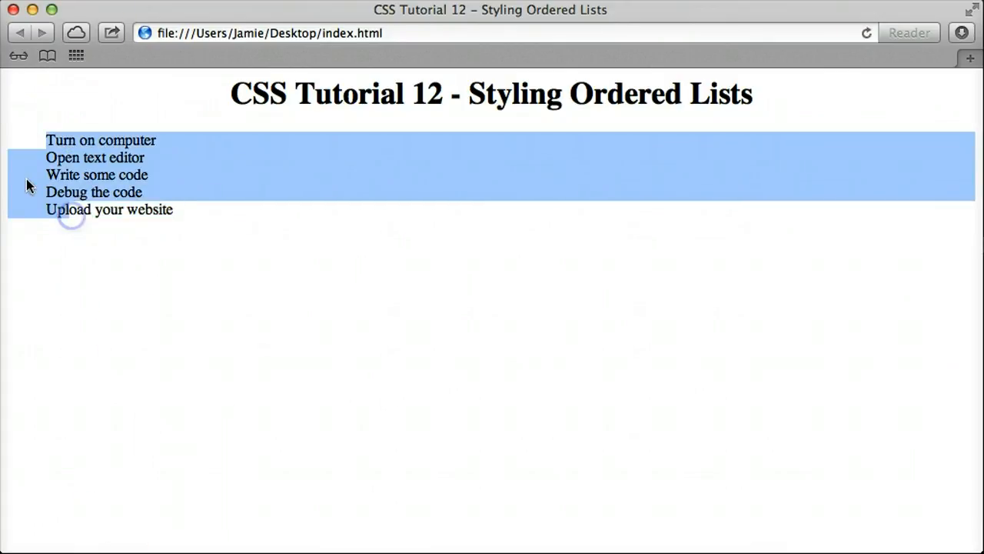
mouse_move(77, 228)
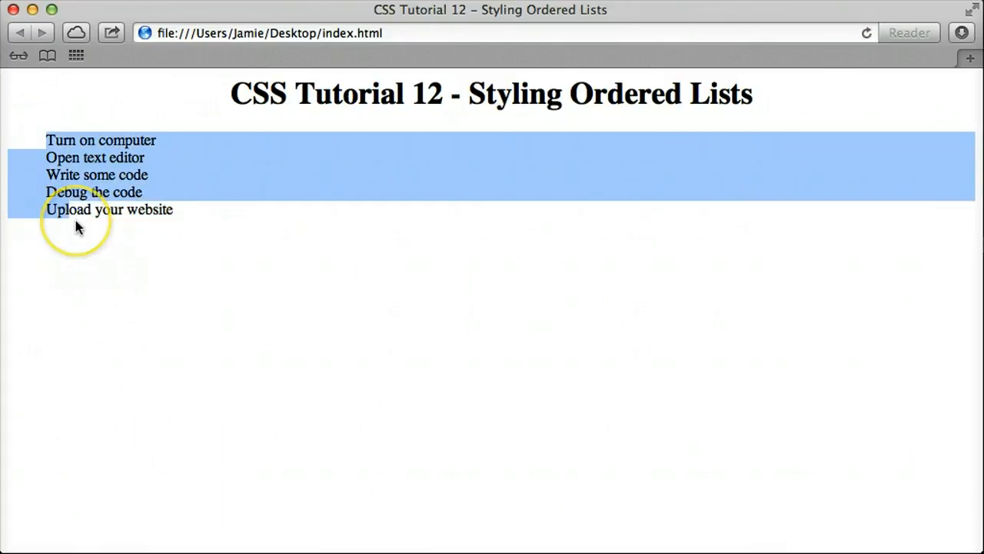
mouse_move(105, 246)
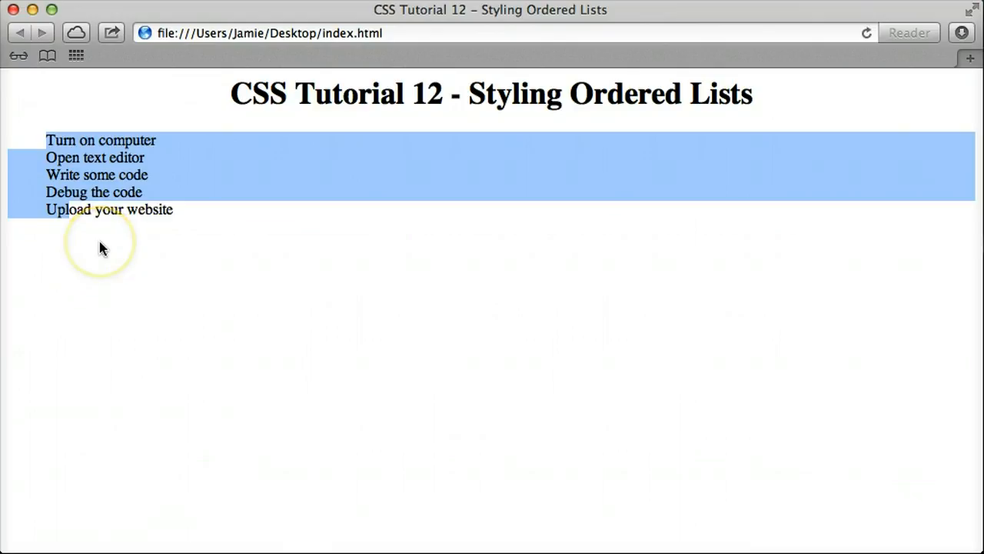
click(452, 369)
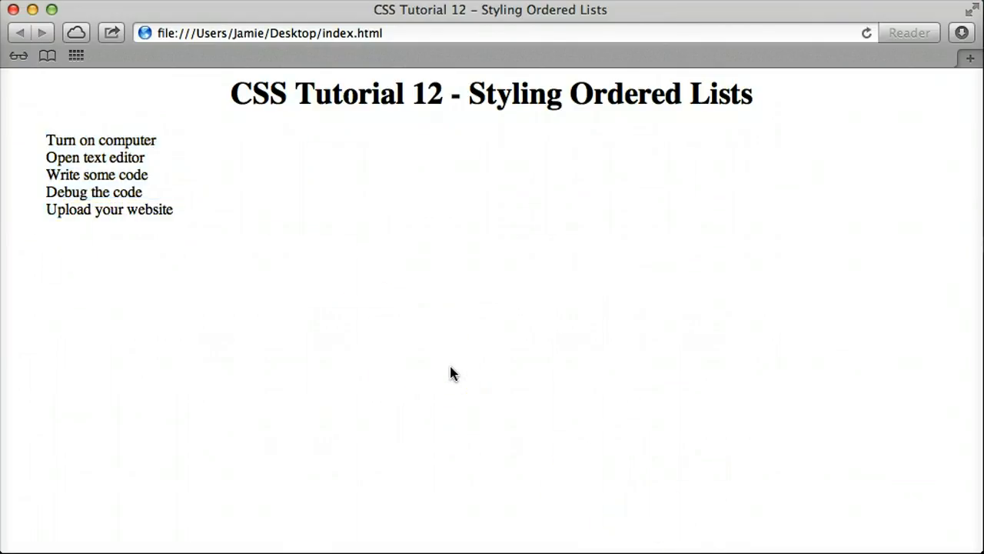
click(206, 40)
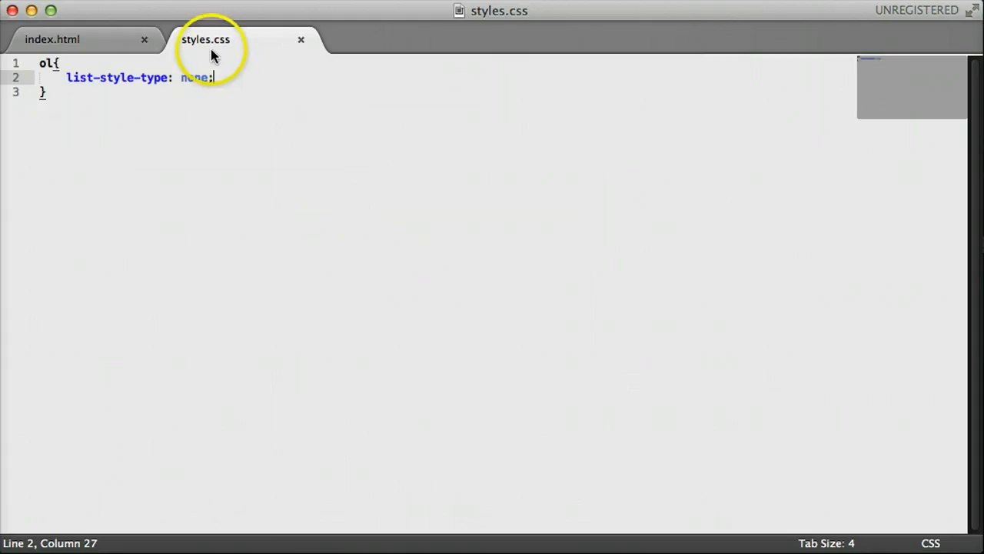
Try list-style-type: upper-roman, then change it to lower-roman.
double_click(193, 77)
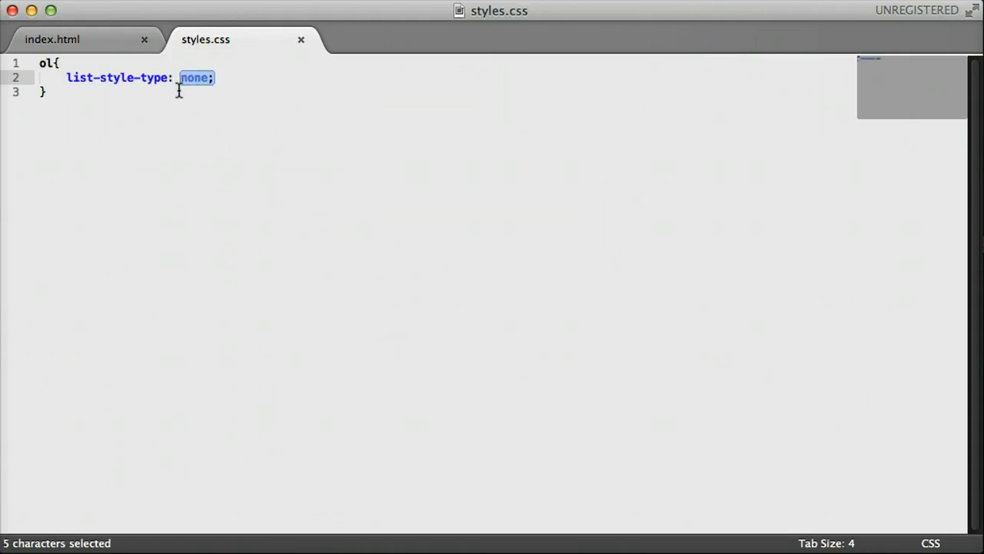
text(upp)
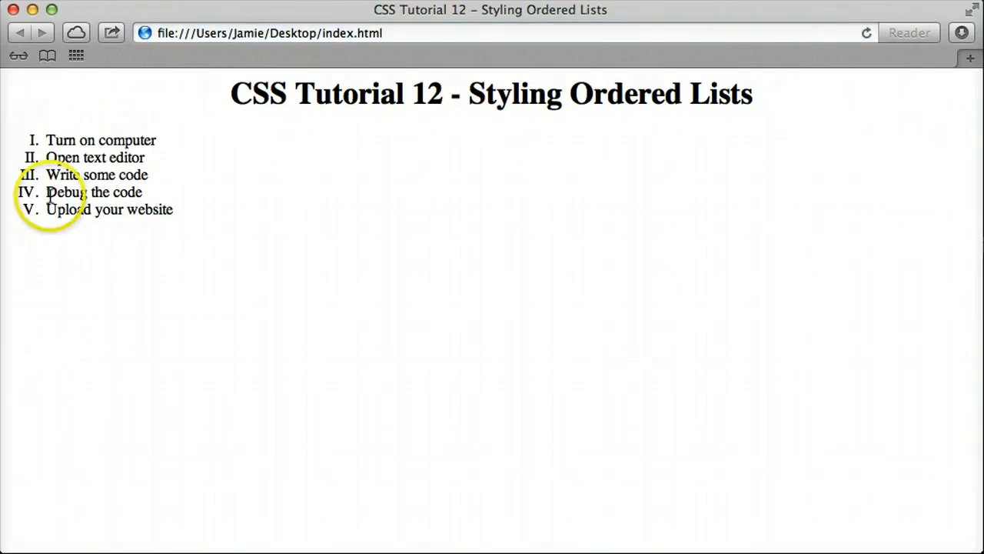
mouse_move(31, 234)
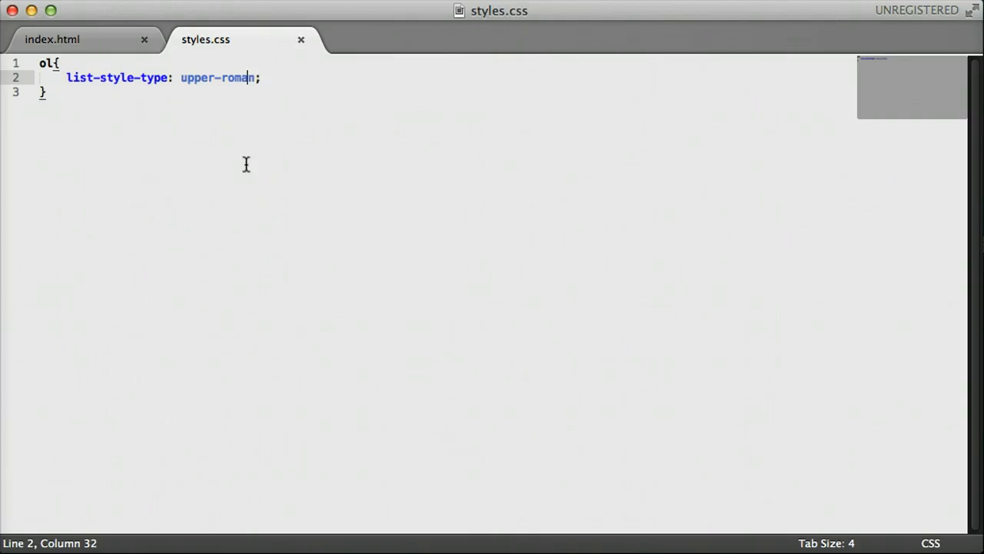
key(BackSpace)
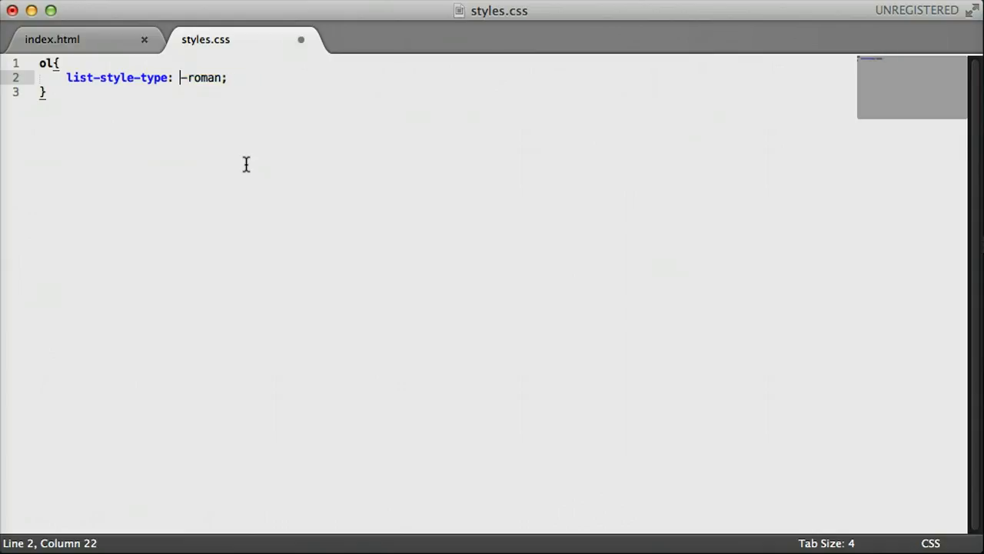
text(lower)
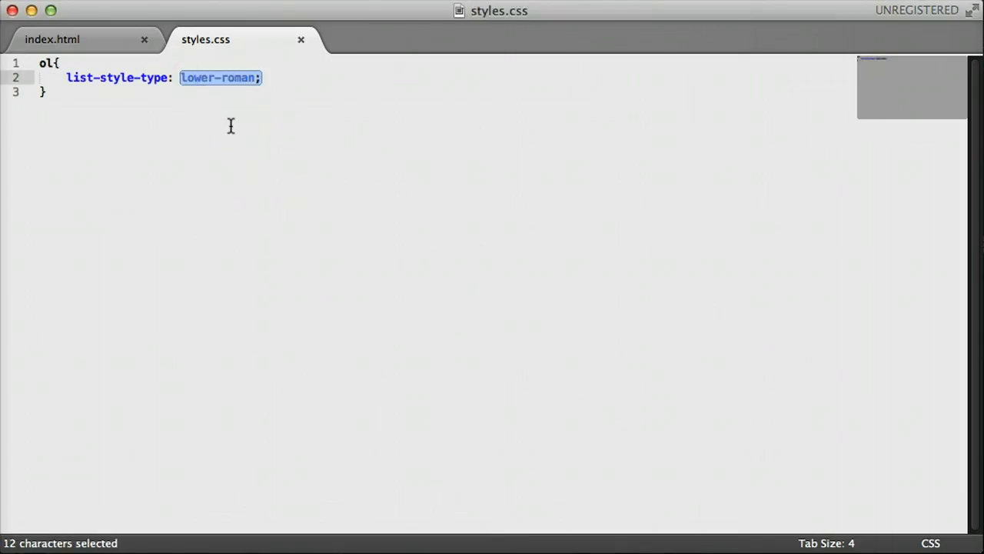
Try upper-alpha markers, then settle on list-style-type: lower-alpha.
text(upper-alpha)
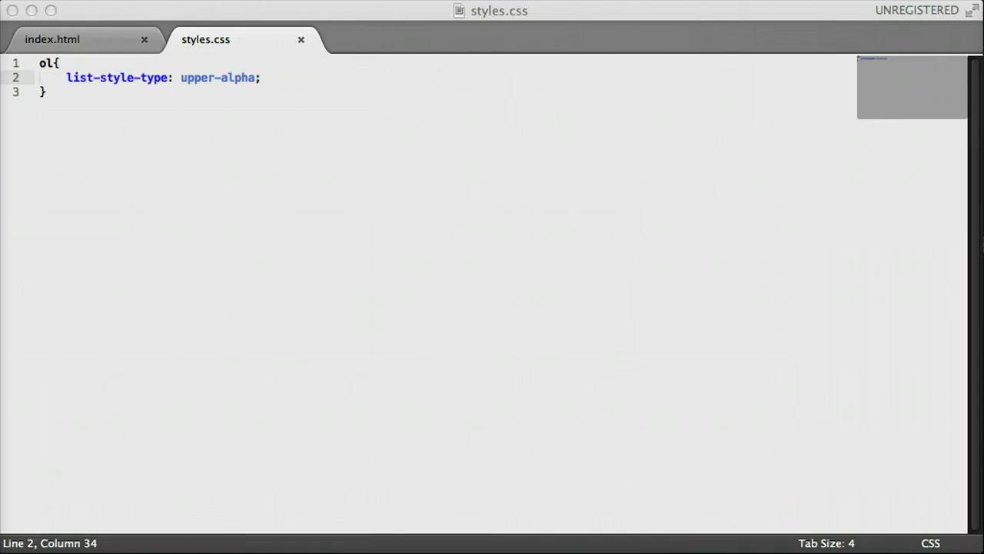
double_click(197, 77)
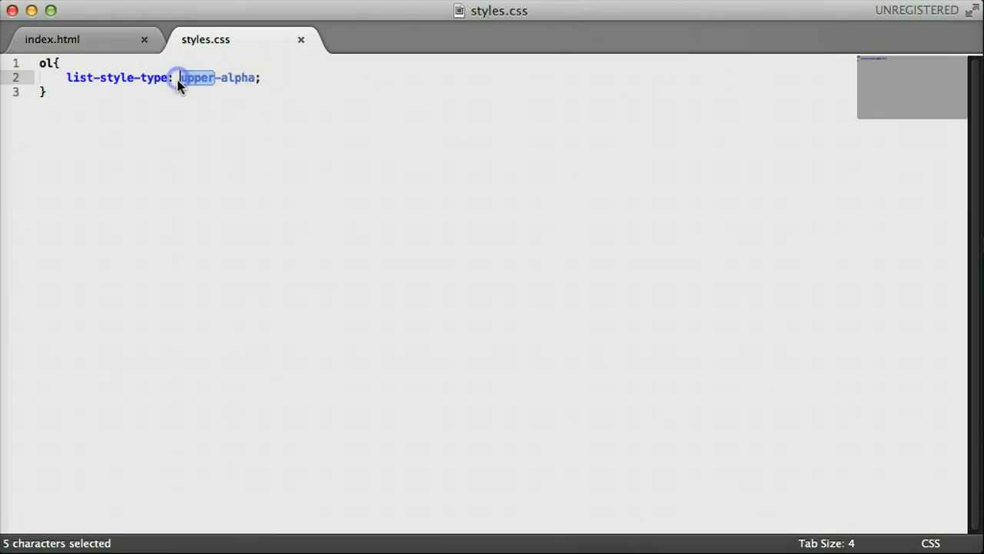
text(lower)
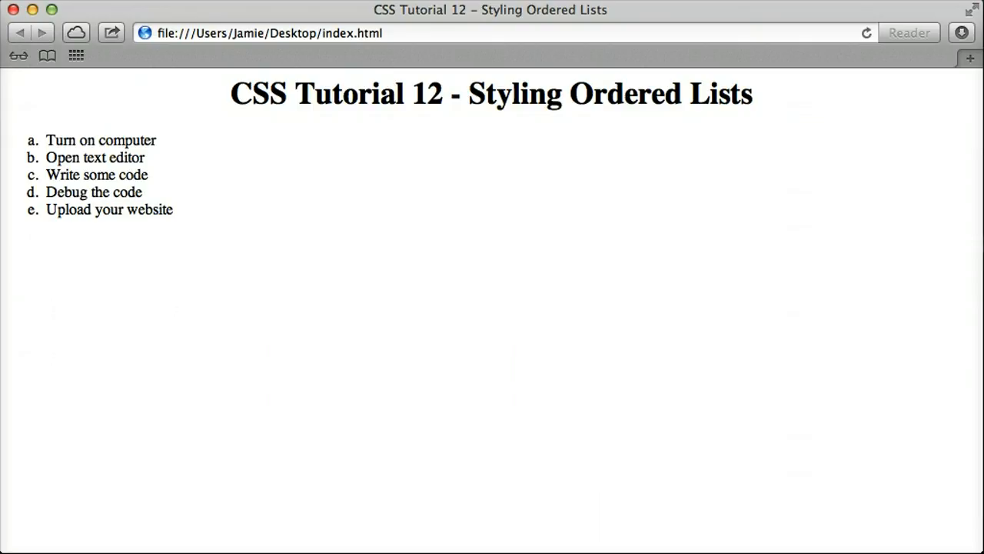
mouse_move(74, 228)
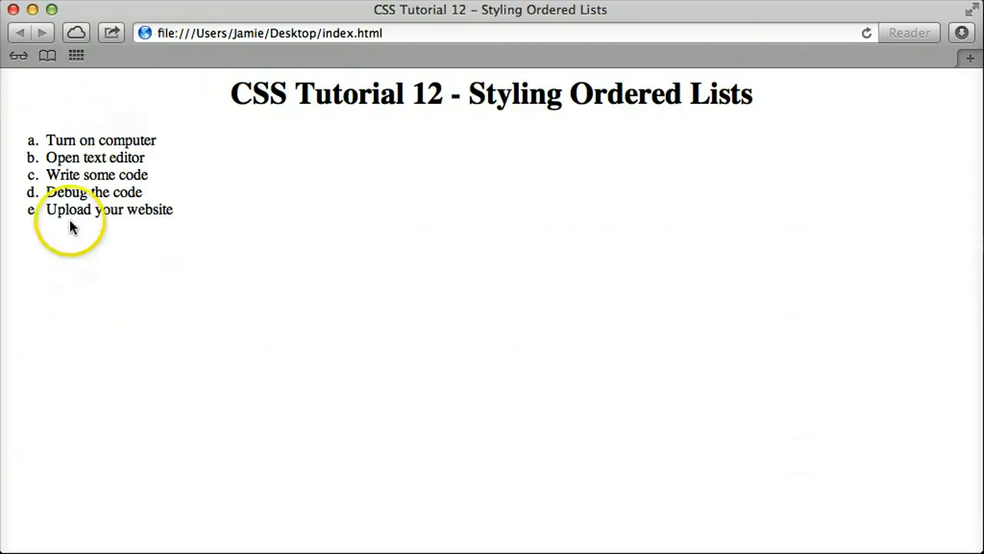
mouse_move(34, 137)
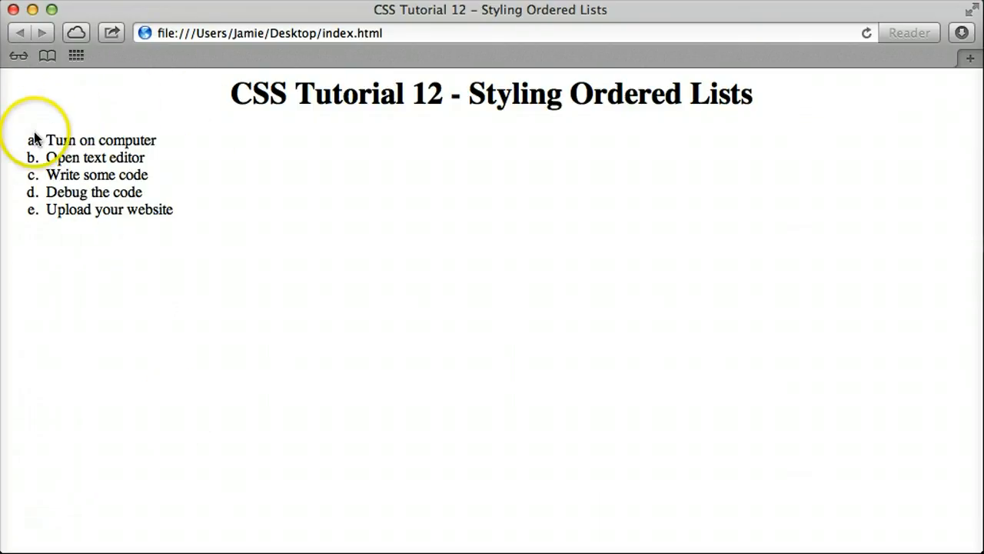
mouse_move(31, 173)
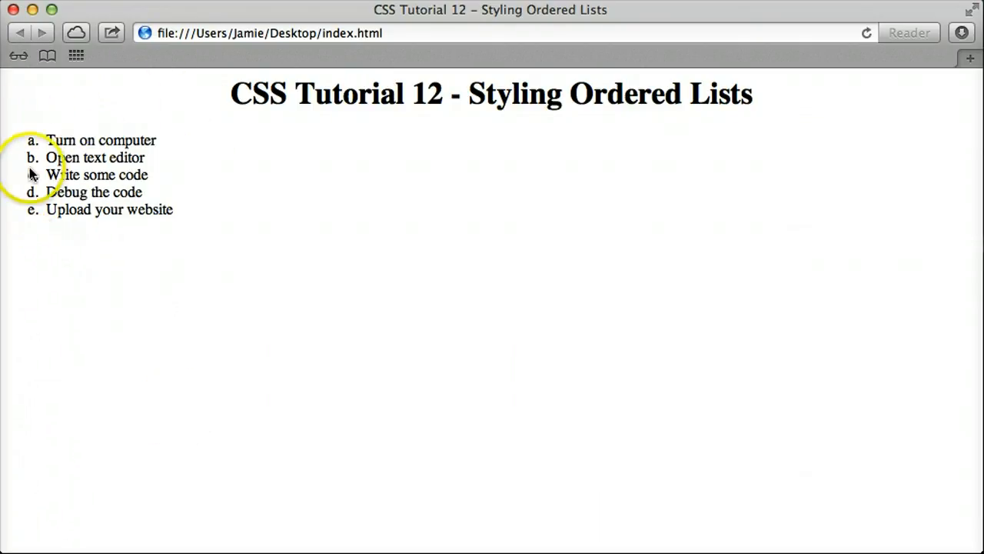
mouse_move(388, 206)
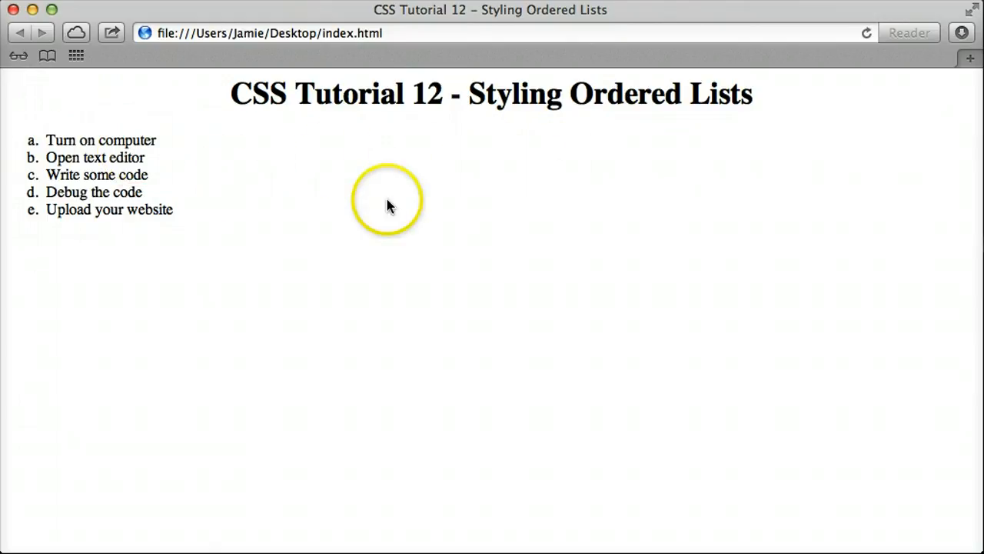
mouse_move(377, 222)
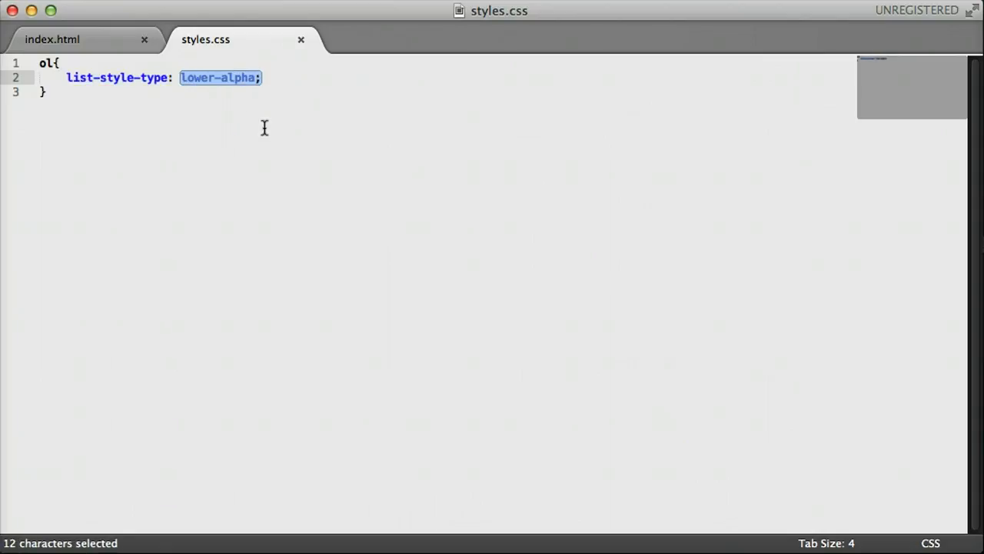
Set list-style-type: none and add an ol li rule with display: inline.
text(none)
text(ol li{})
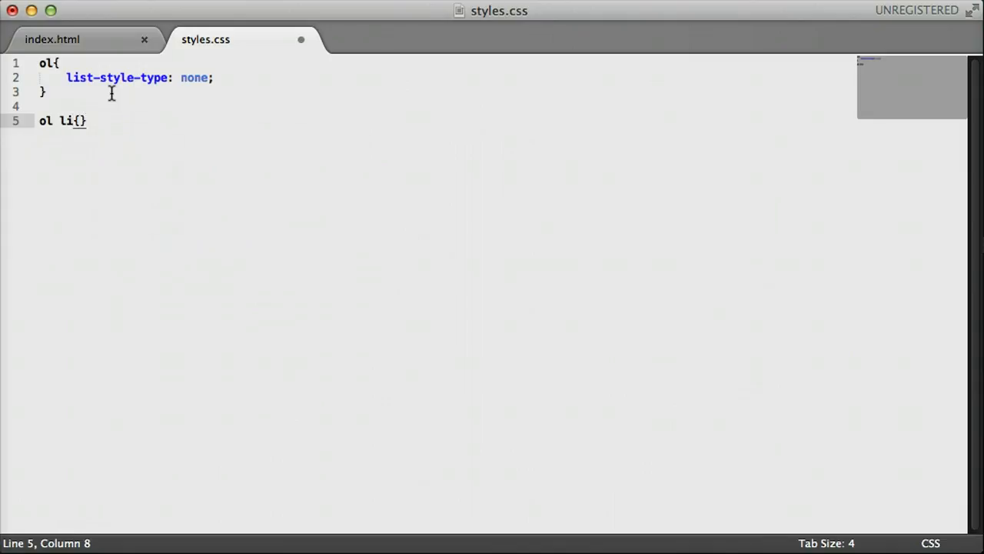
key(Left)
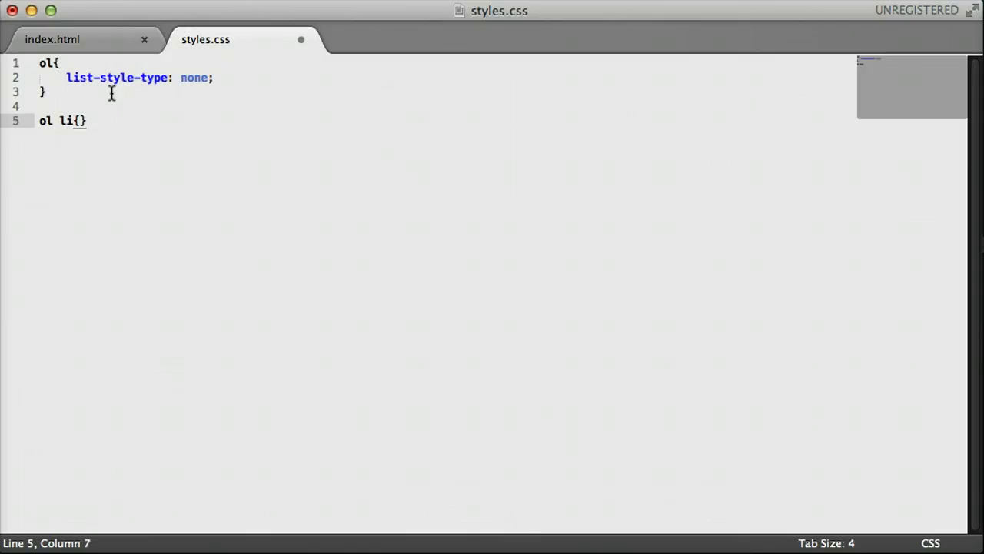
key(Return)
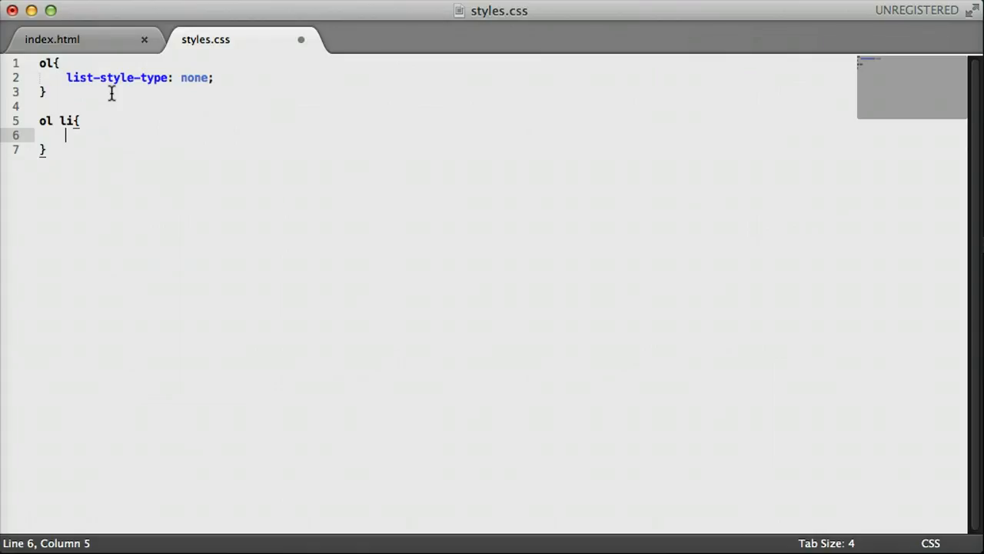
text(display:;)
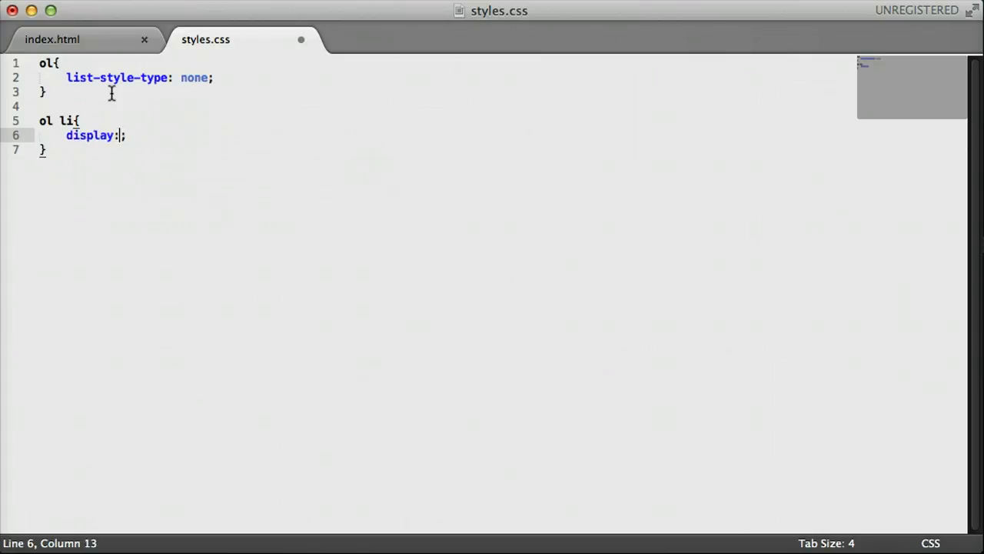
text(inline)
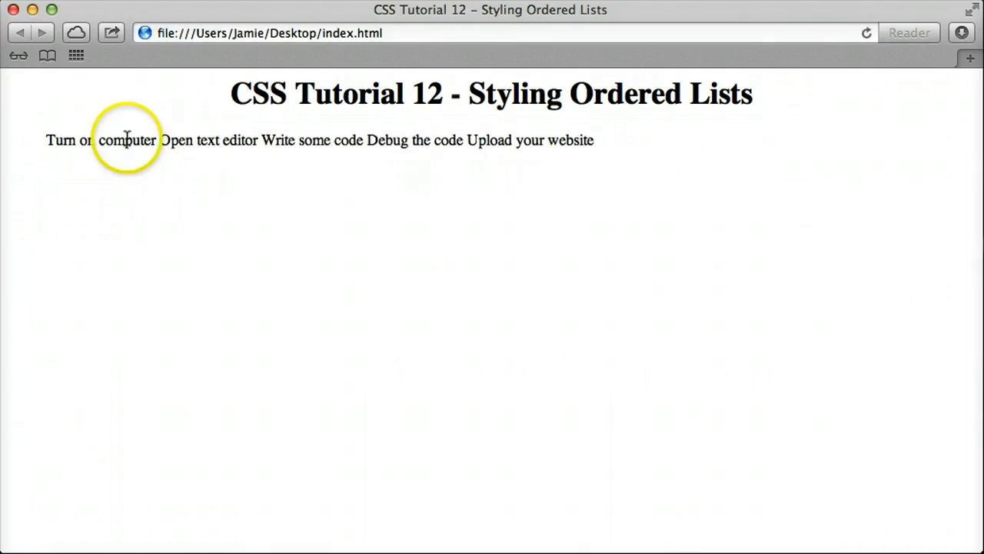
mouse_move(61, 194)
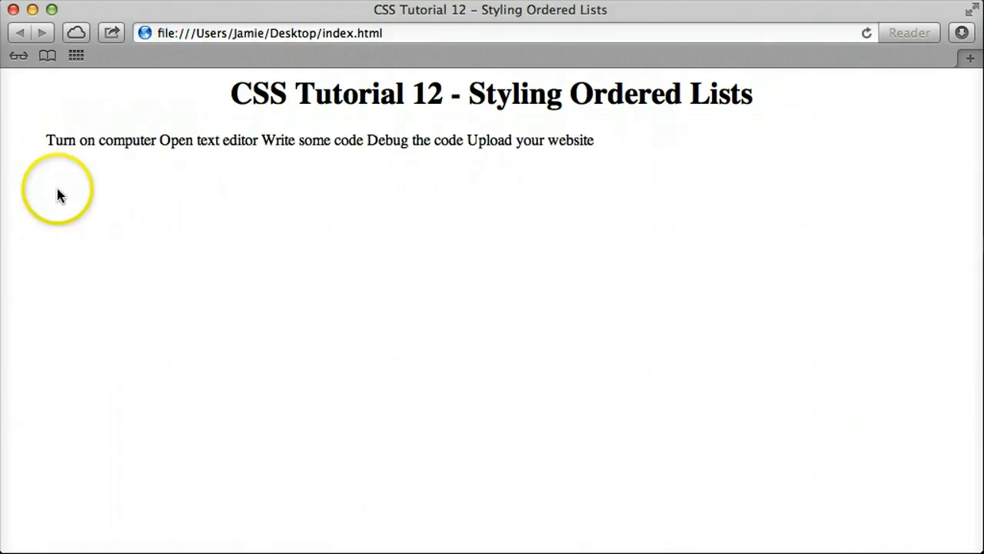
mouse_move(86, 140)
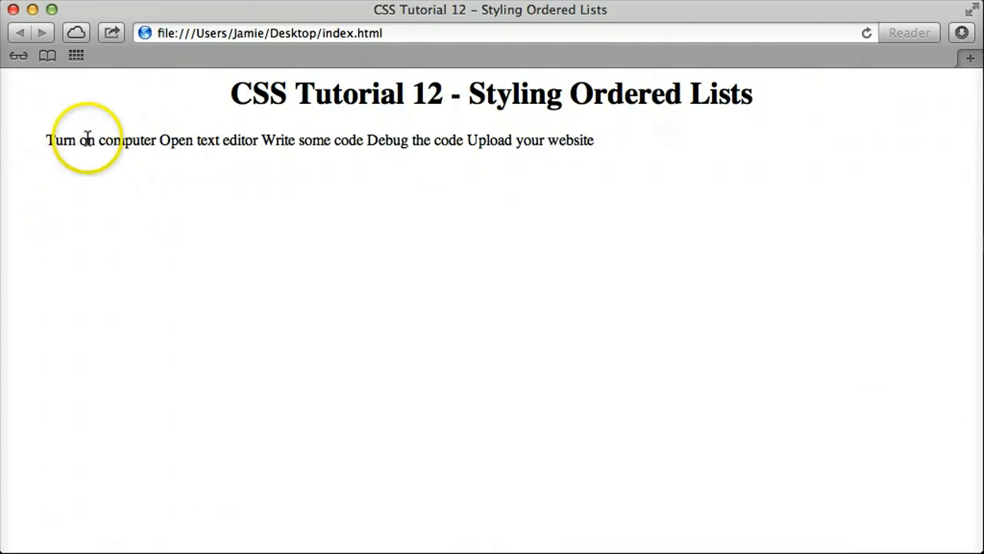
mouse_move(388, 215)
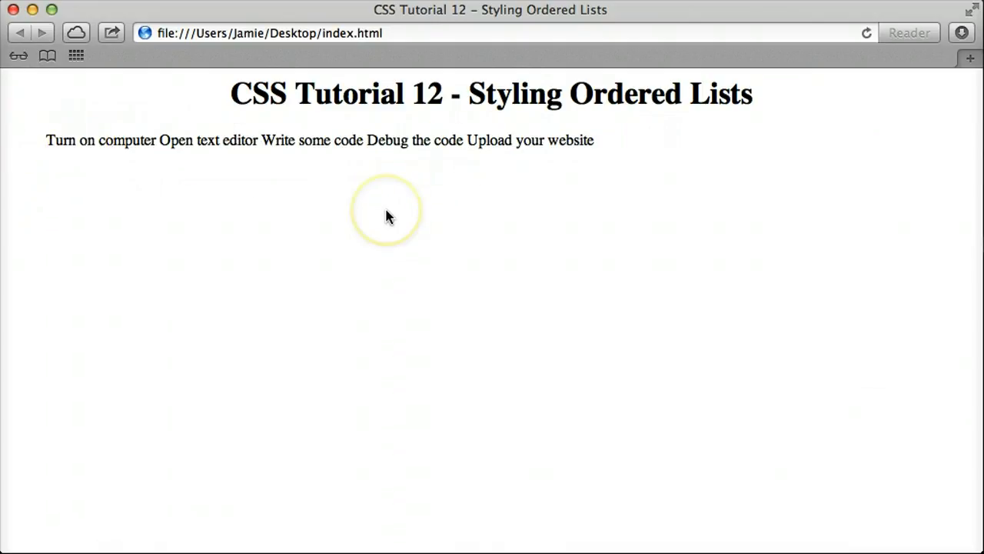
mouse_move(366, 197)
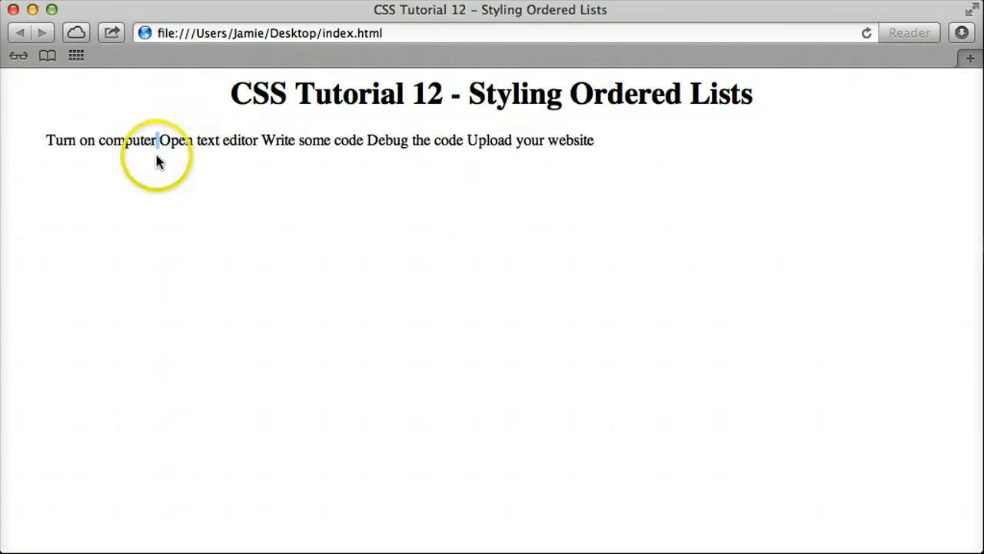
mouse_move(144, 140)
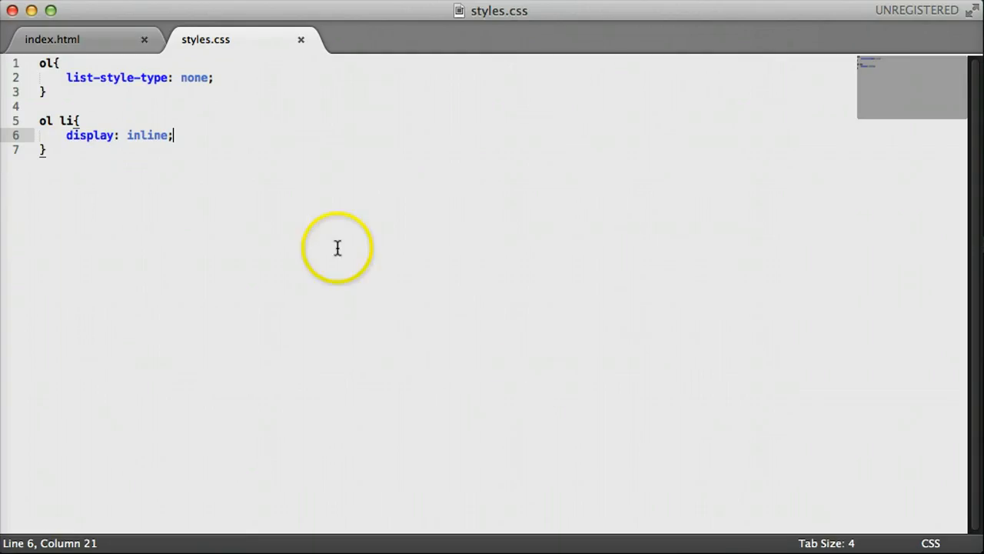
Add a padding declaration to the ol li rule and return to index.html.
text(paddin)
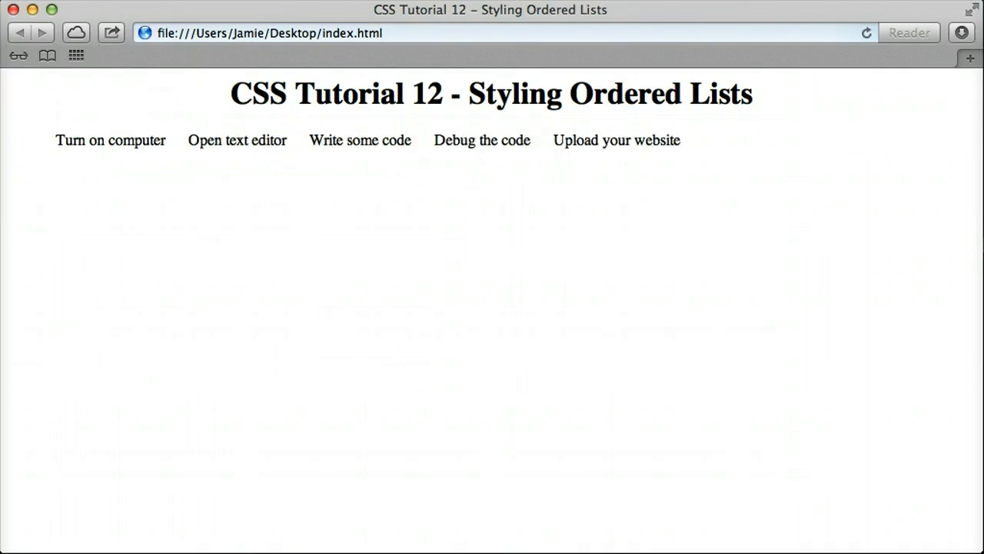
mouse_move(163, 140)
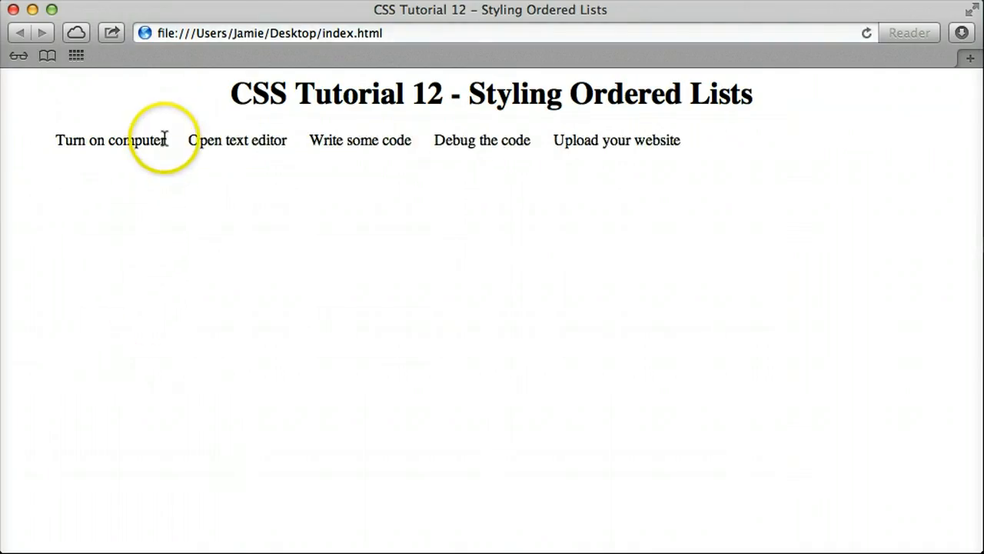
mouse_move(162, 146)
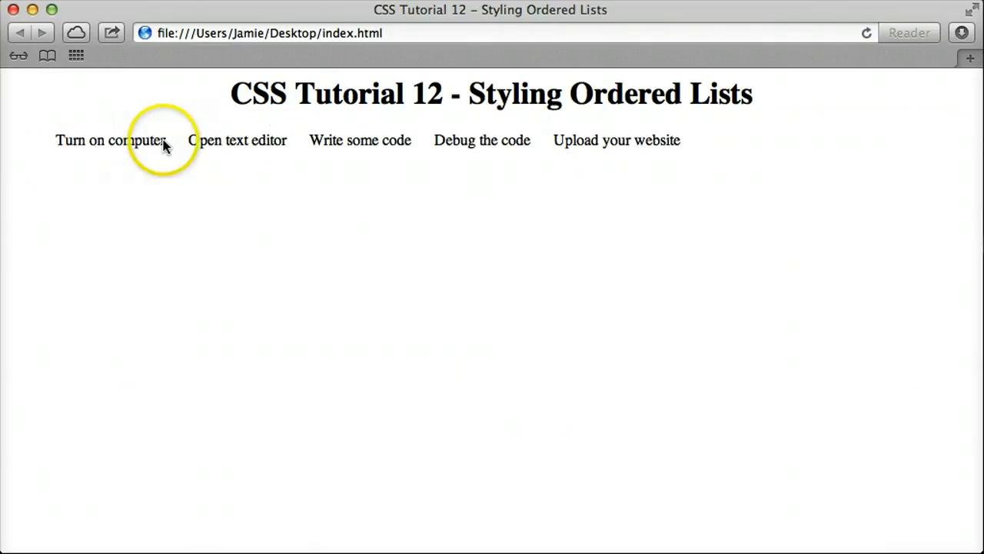
mouse_move(190, 140)
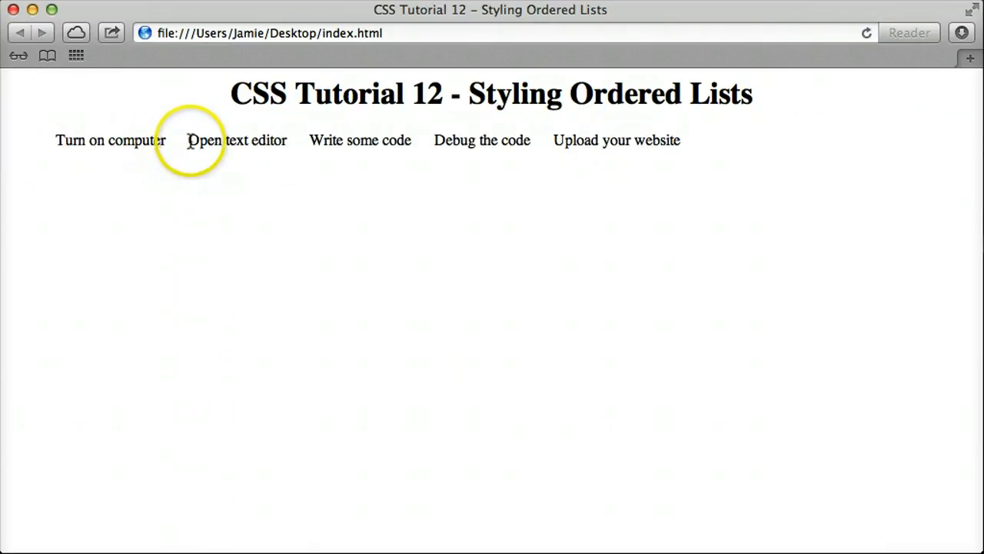
double_click(360, 140)
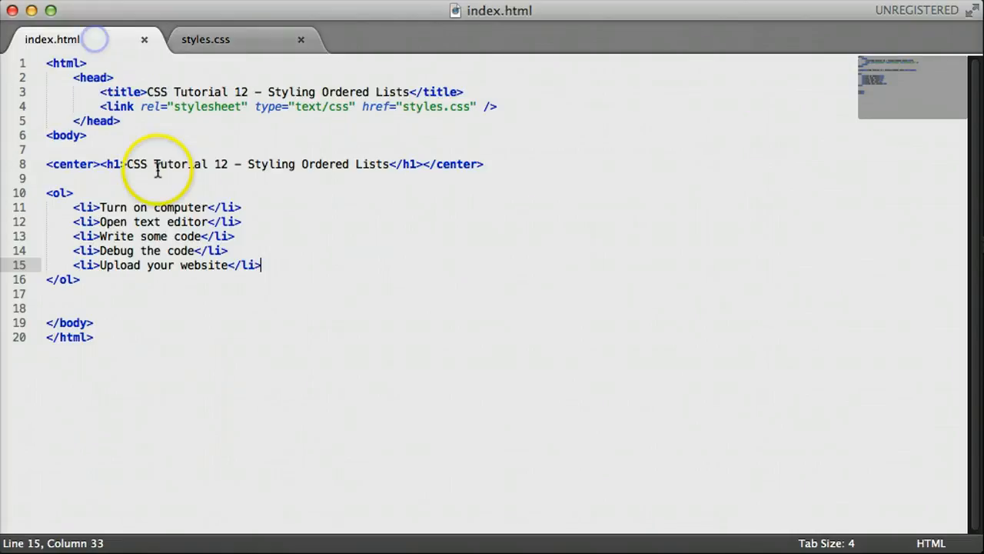
Wrap the ol in <center>…</center> tags so the menu sits centred under the heading.
text(<center>)
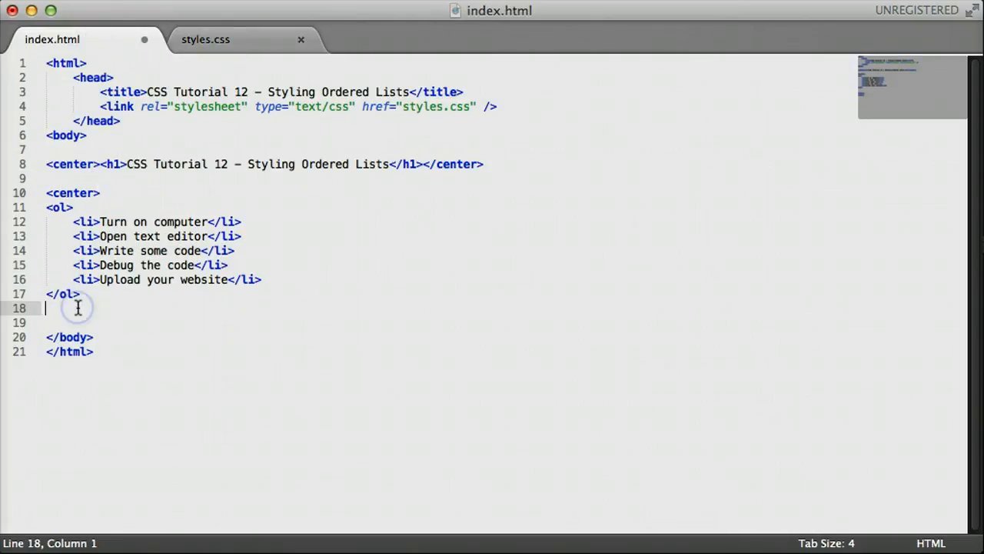
text(</center>)
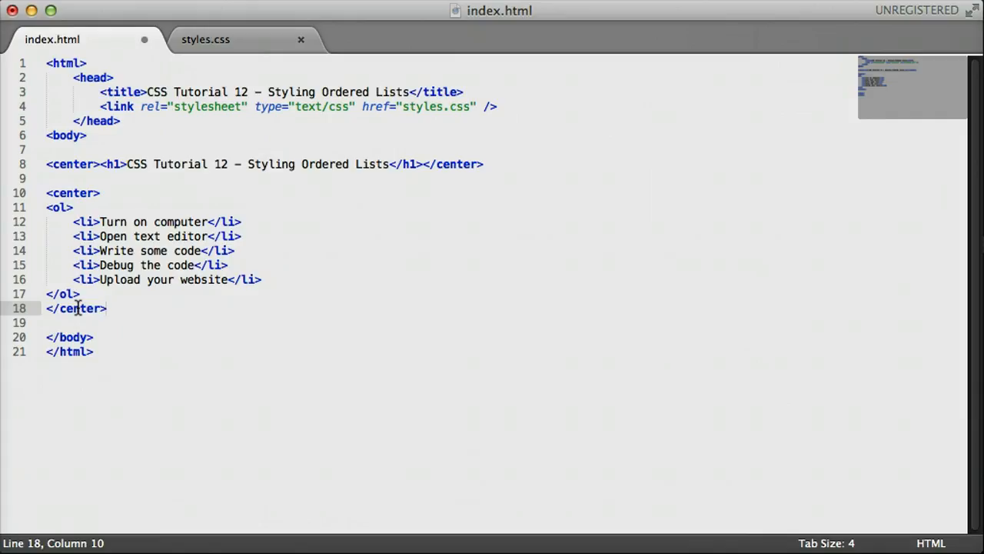
click(106, 307)
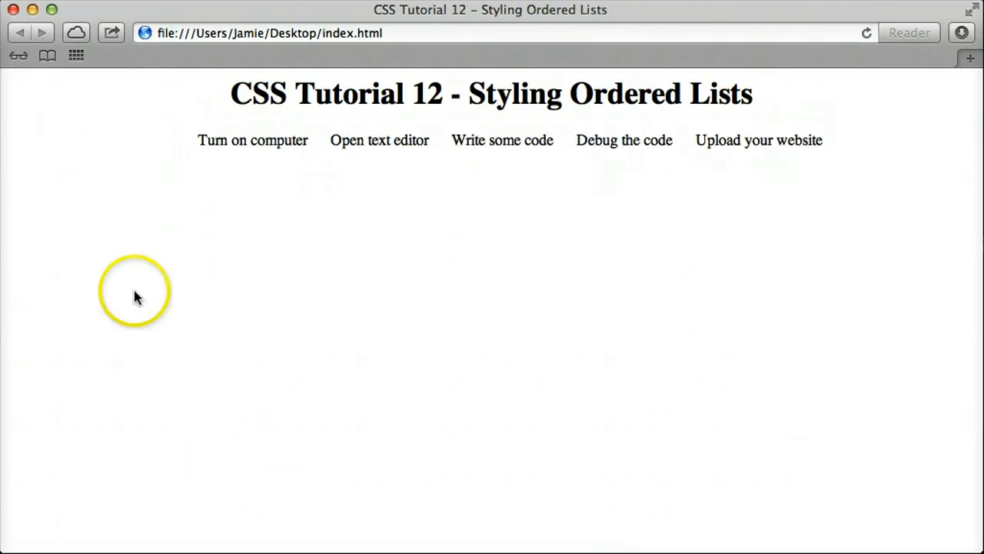
mouse_move(197, 173)
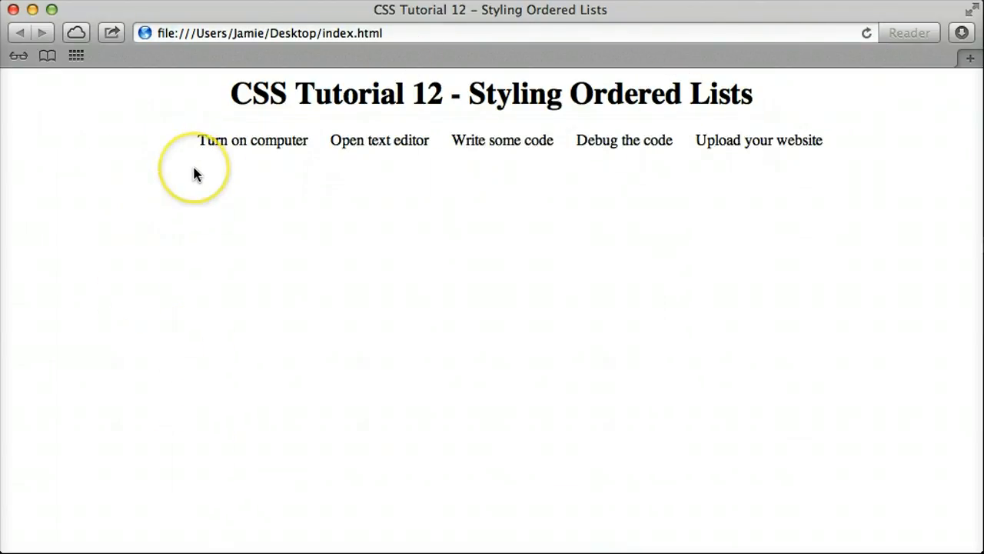
mouse_move(421, 151)
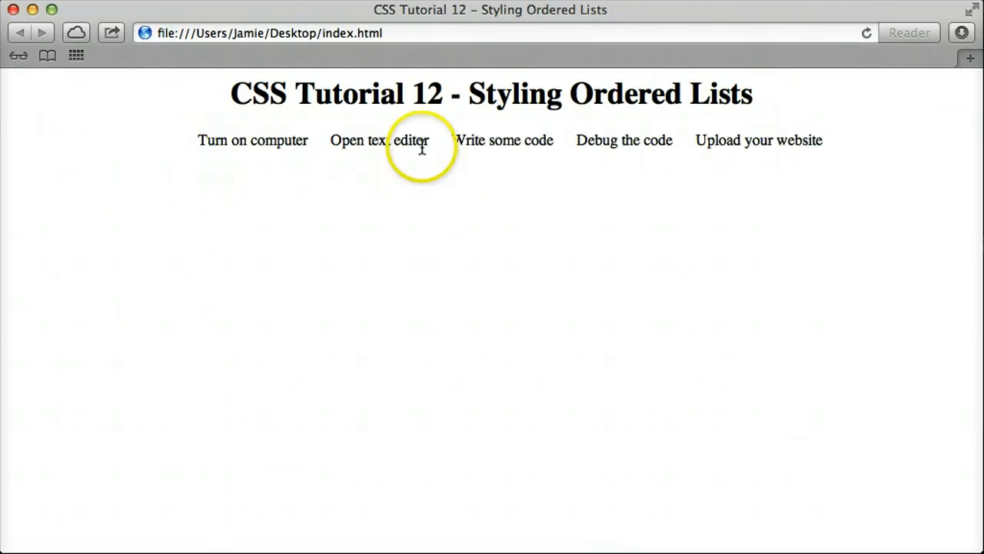
mouse_move(693, 144)
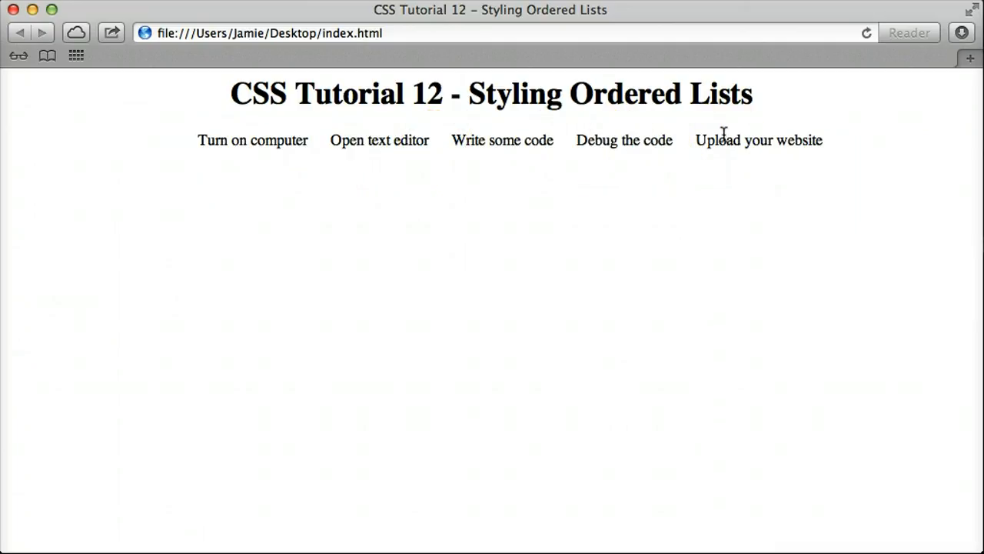
mouse_move(243, 133)
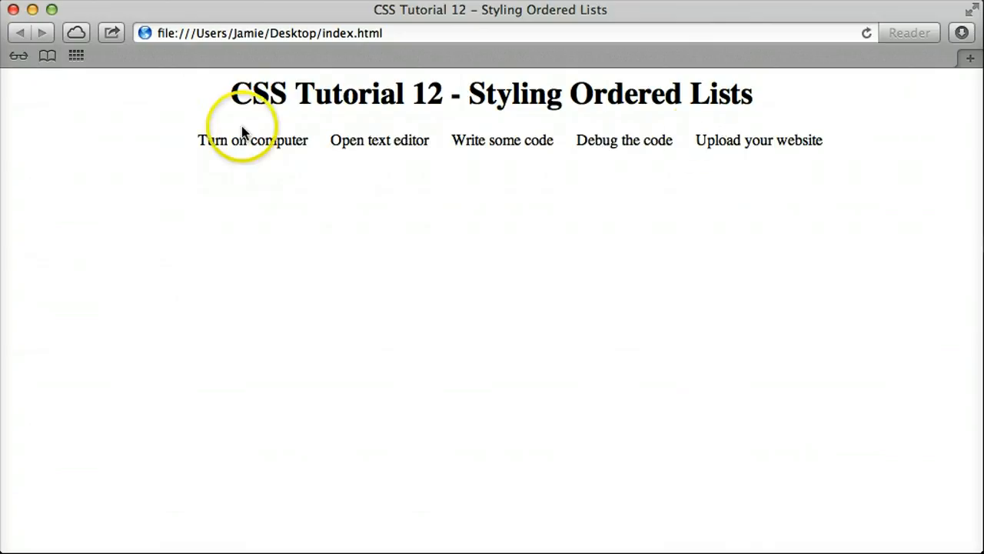
mouse_move(355, 382)
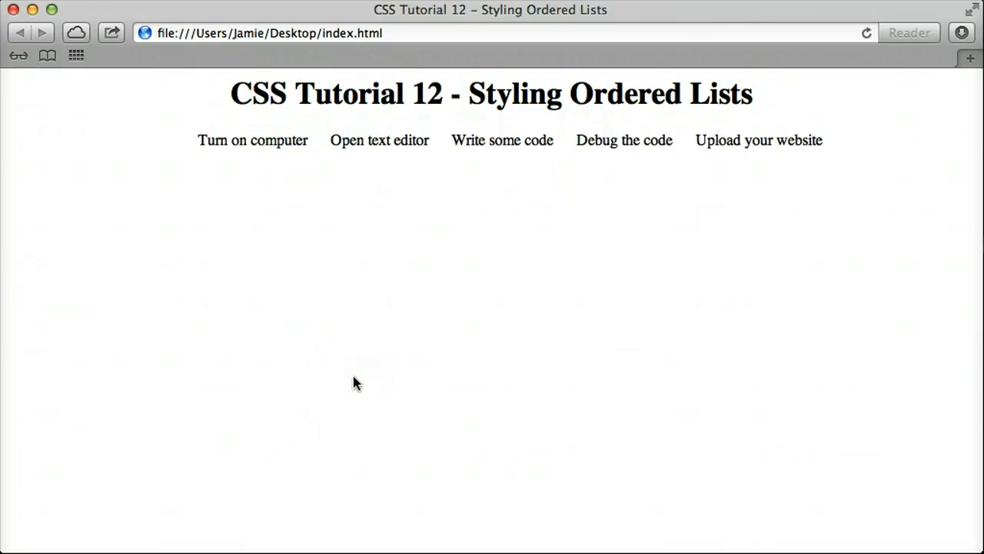
mouse_move(310, 373)
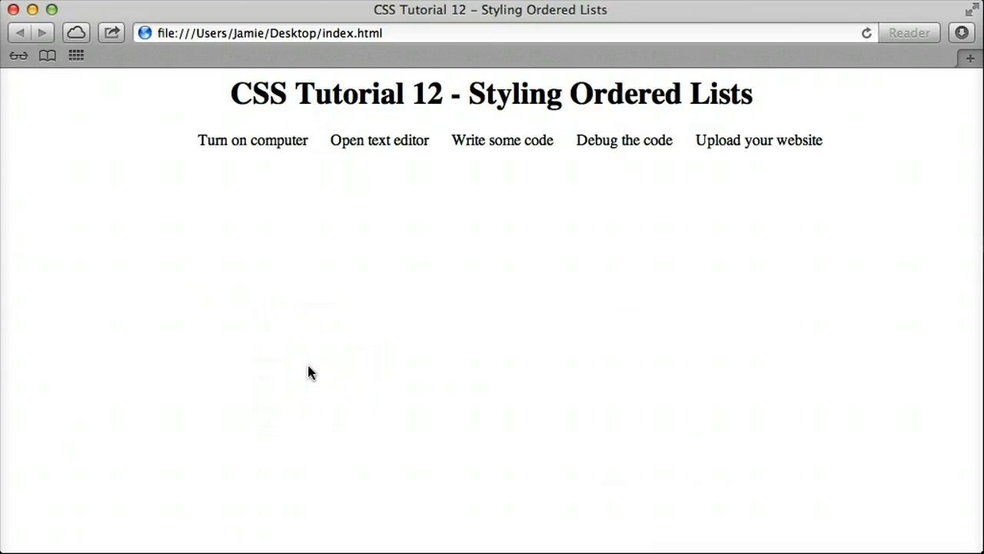